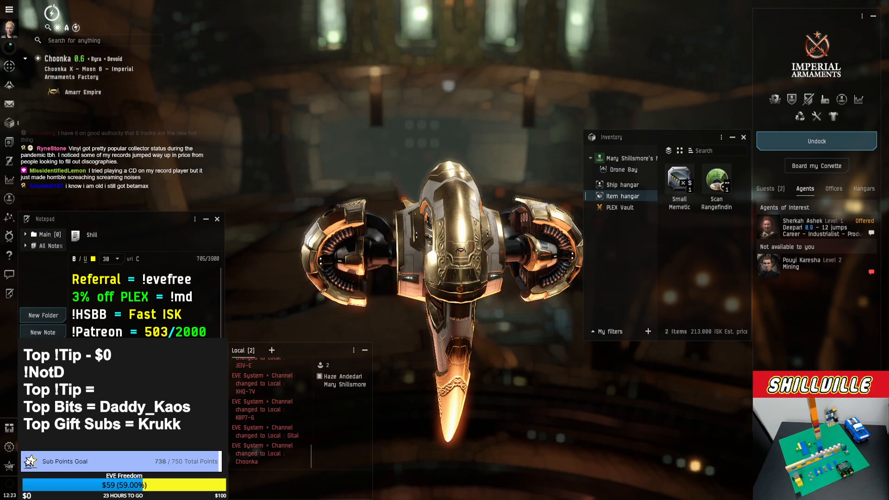
# Undock from the Imperial Armaments station into Choonka space.
pyautogui.click(815, 141)
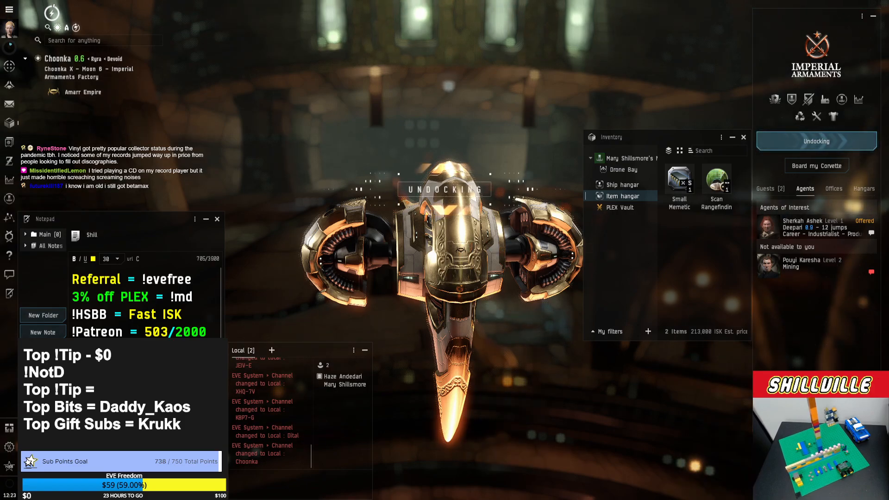
pyautogui.click(815, 141)
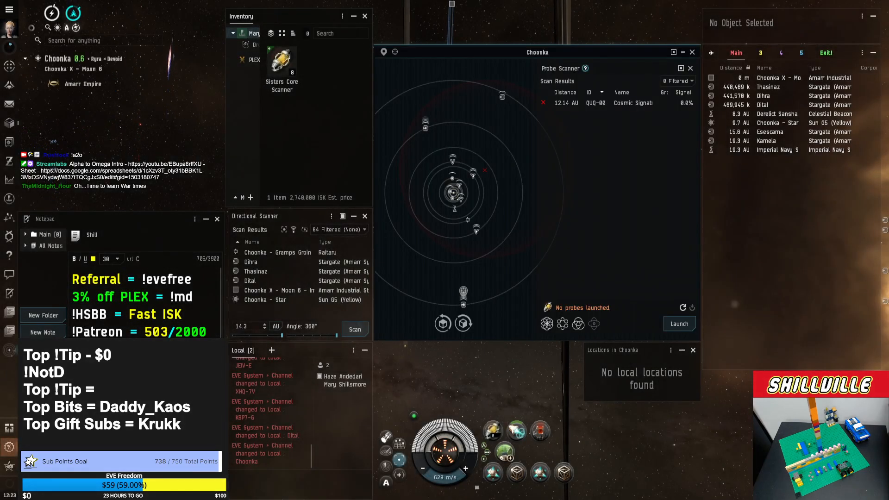
# Target the Dital stargate and jump, following the route toward B-WPLZ.
pyautogui.click(762, 105)
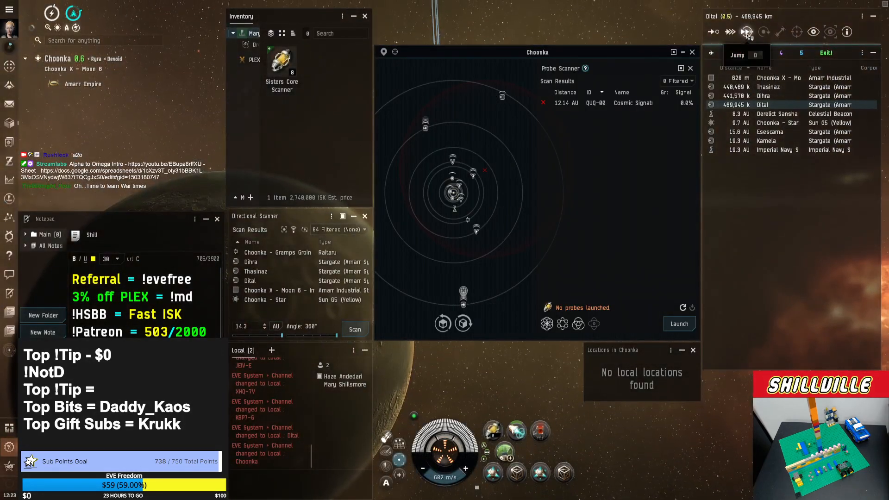
pyautogui.click(747, 32)
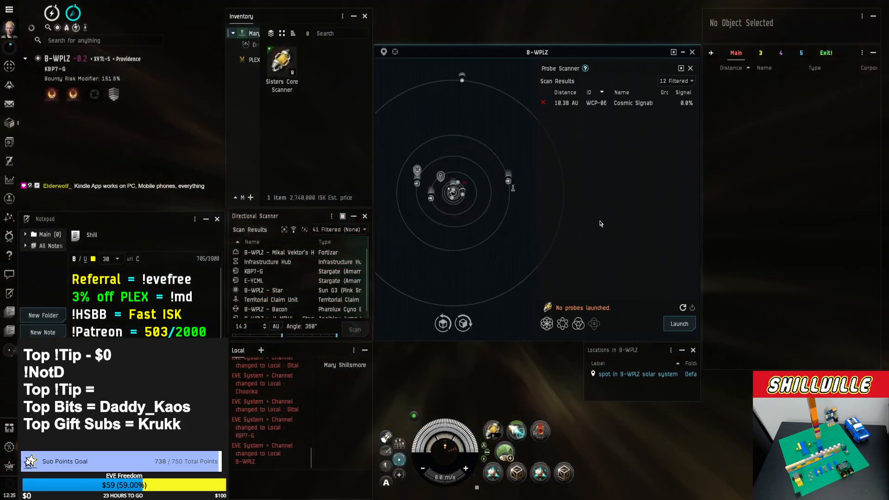
# Warp to the saved B-WPLZ spot, launch probes, and ignore the lone cosmic signature.
pyautogui.rightClick(610, 373)
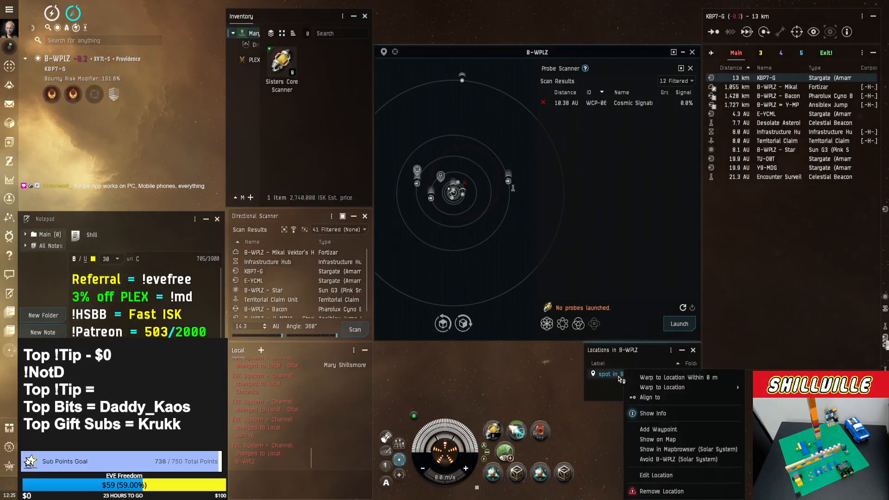
pyautogui.click(661, 387)
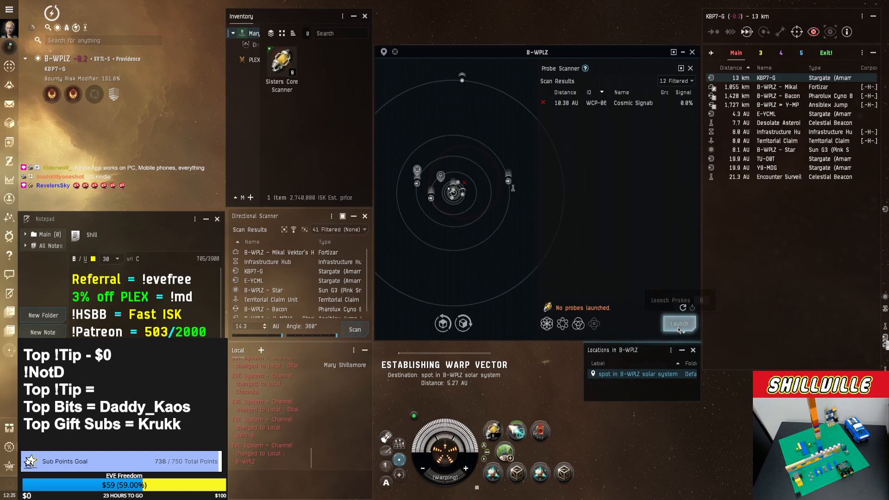
pyautogui.click(677, 324)
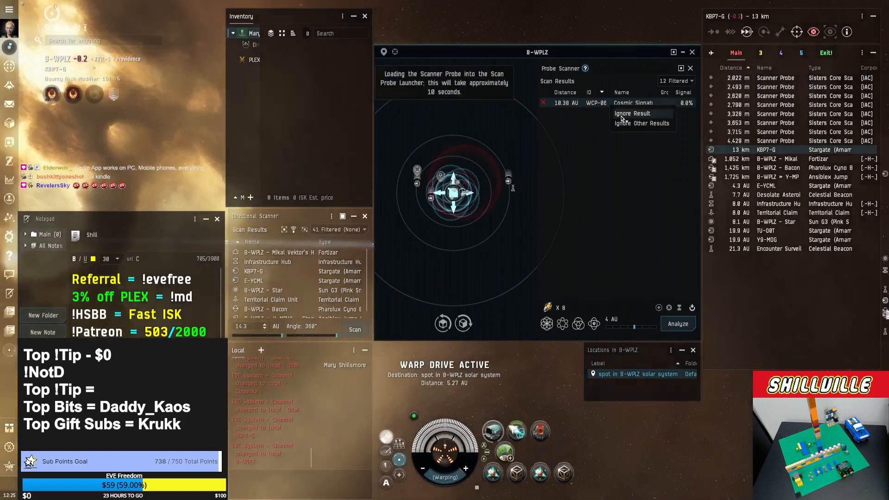
pyautogui.click(631, 113)
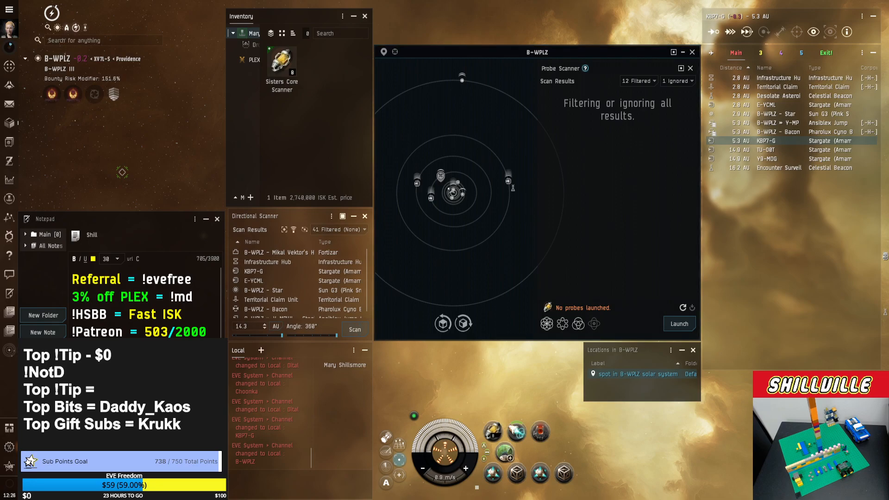
pyautogui.moveTo(432, 193)
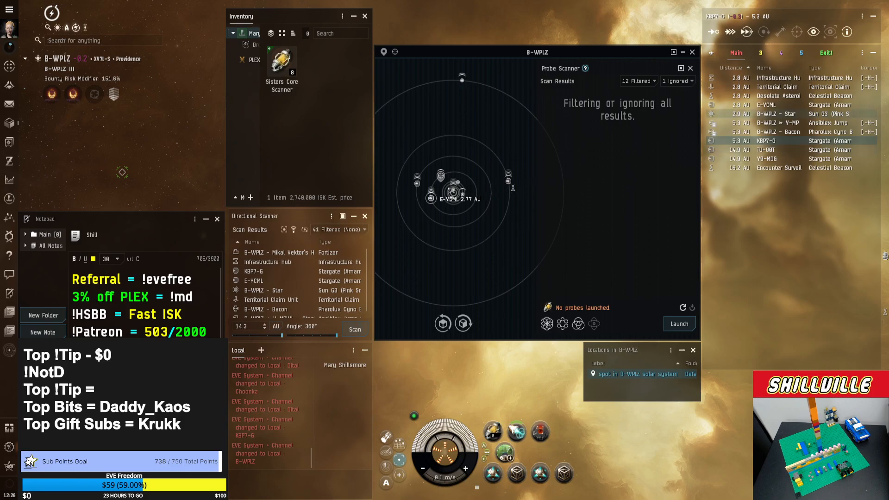
# Head for the E-YCML stargate and jump into E-YCML.
pyautogui.click(782, 105)
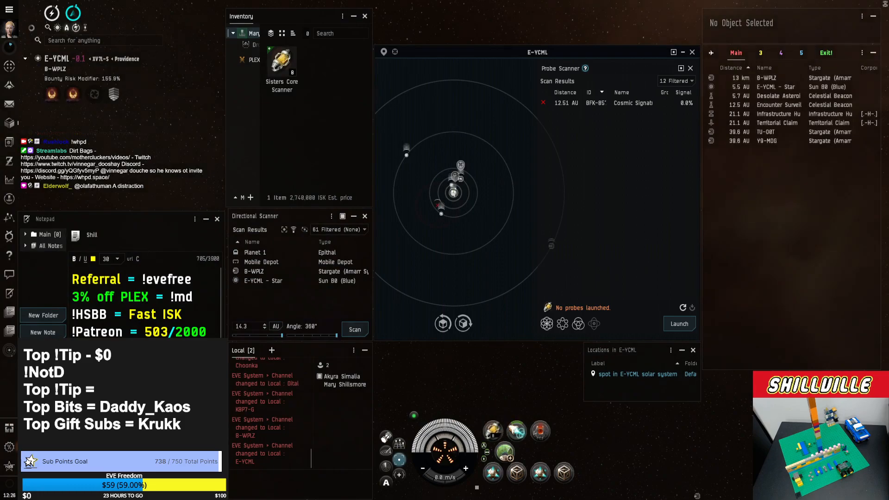
# Jump through the TU-0BT stargate from E-YCML.
pyautogui.click(766, 78)
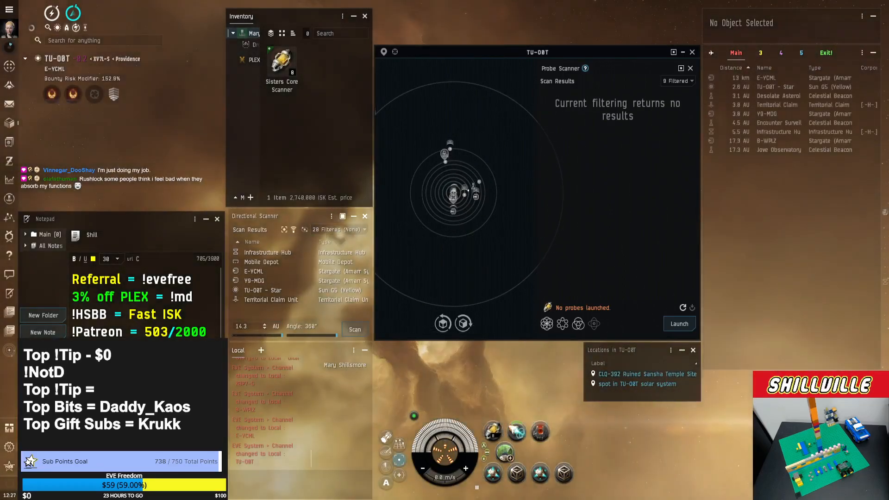
# Target the Y9-MOG stargate and jump into Y9-MOG.
pyautogui.click(765, 78)
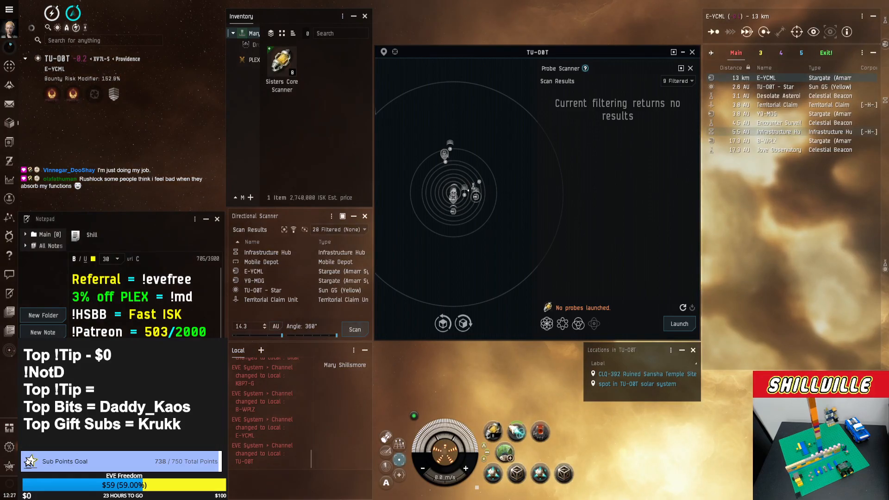
pyautogui.click(767, 113)
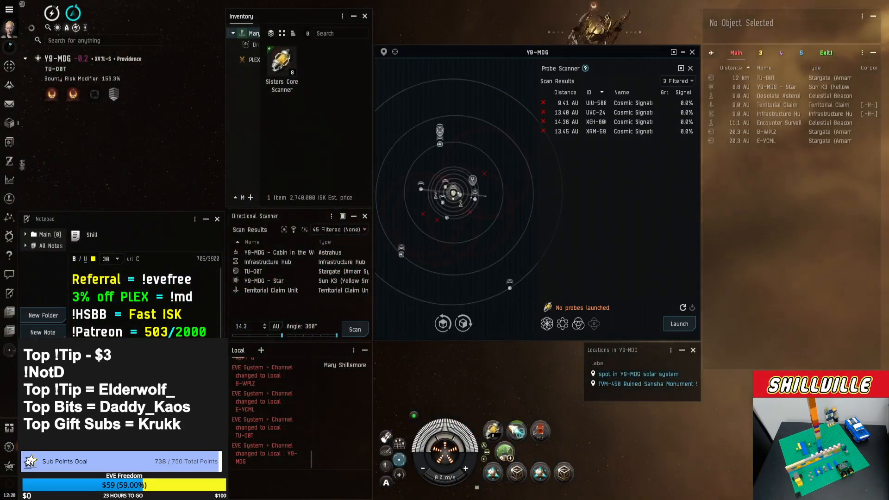
# Warp to the saved Y9-MOG spot, launch probes, and analyze the partially scanned signature.
pyautogui.click(766, 78)
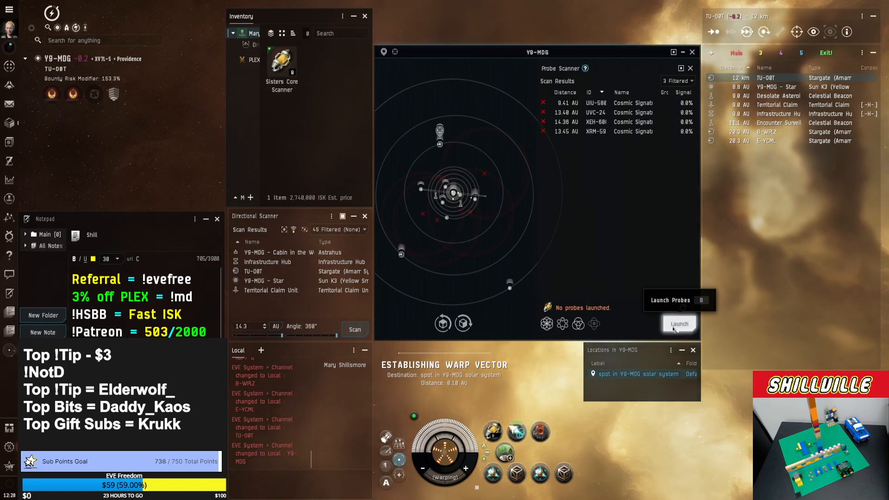
pyautogui.click(679, 323)
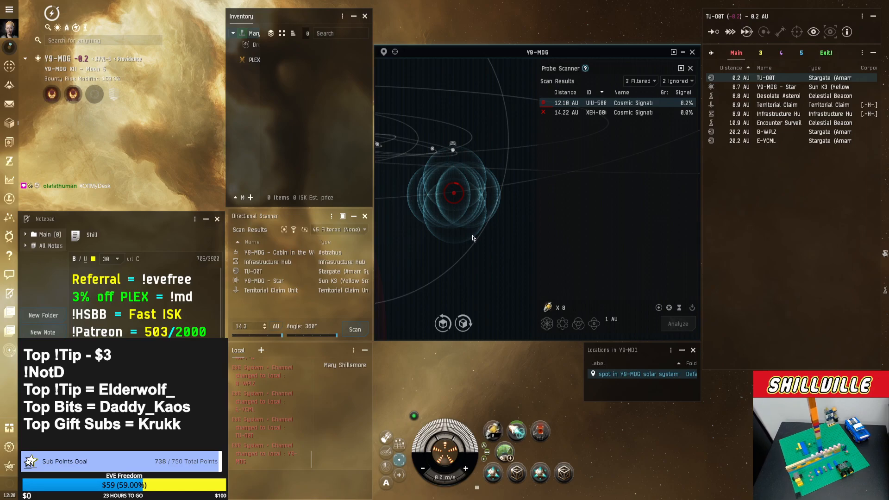
pyautogui.moveTo(518, 243)
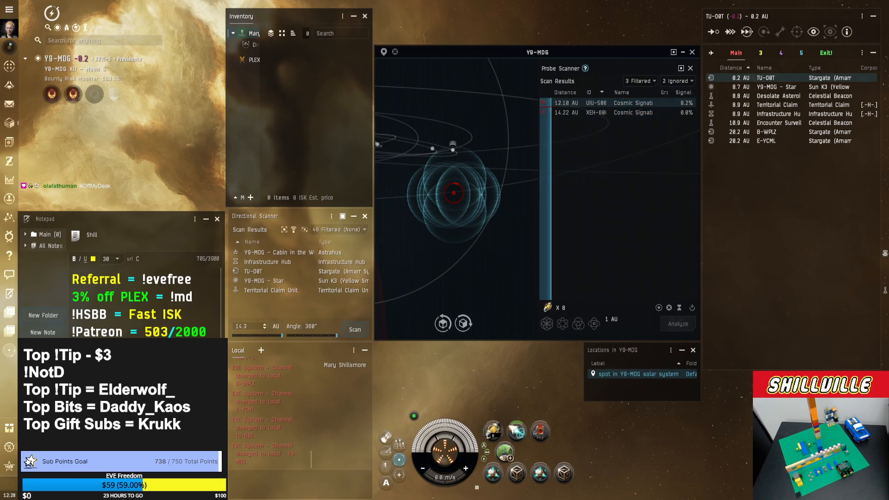
pyautogui.click(632, 112)
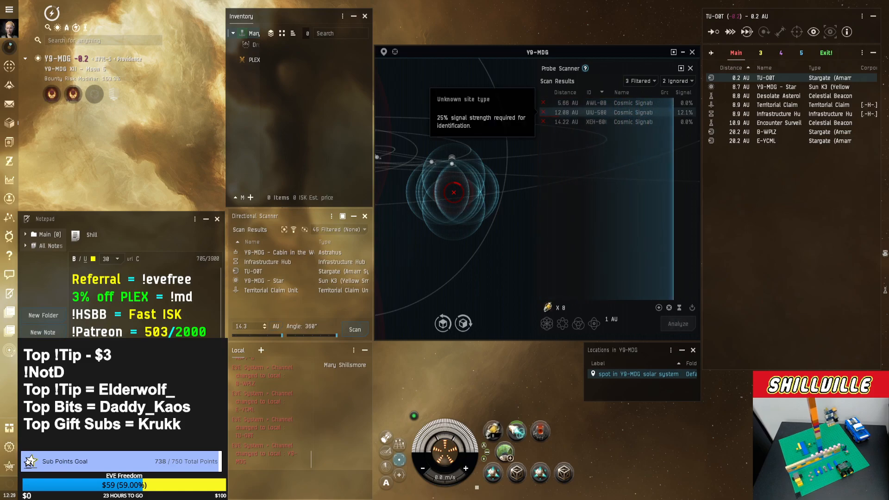
pyautogui.click(623, 112)
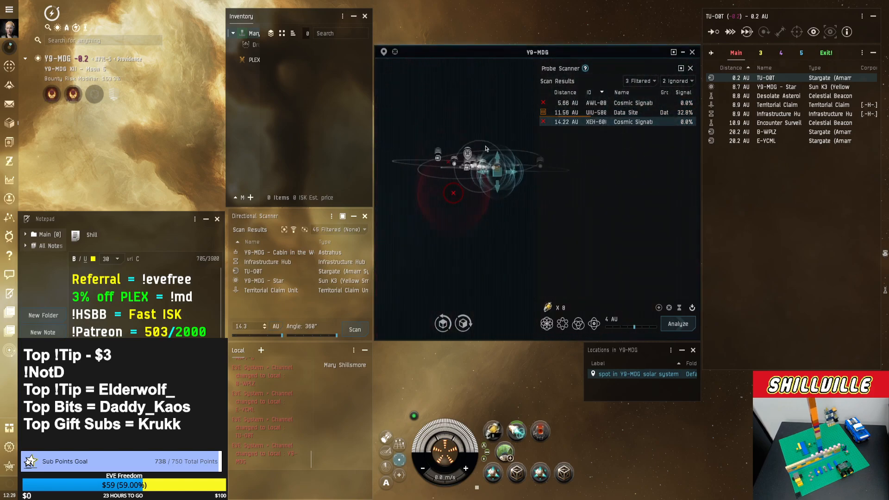
pyautogui.click(617, 112)
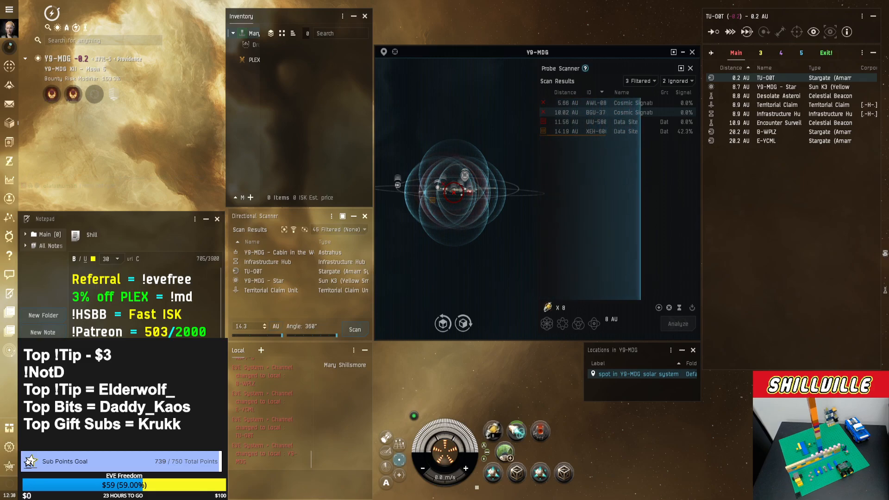
pyautogui.moveTo(566, 102)
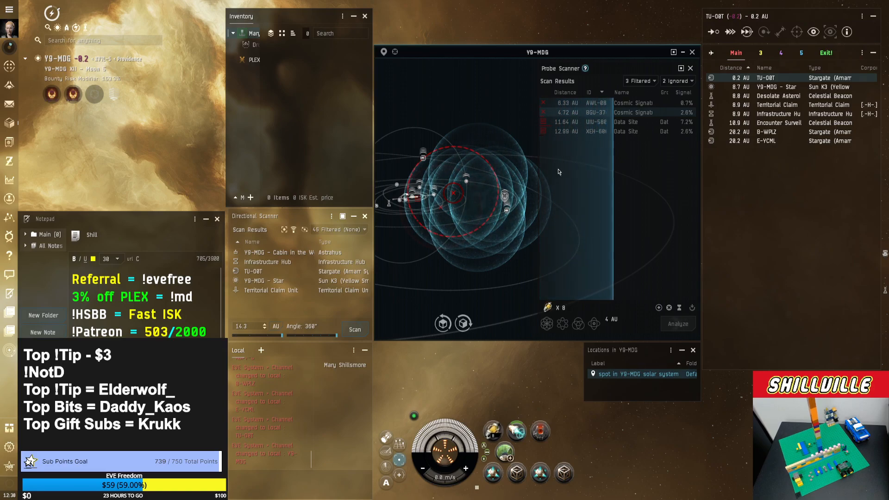
pyautogui.moveTo(581, 112)
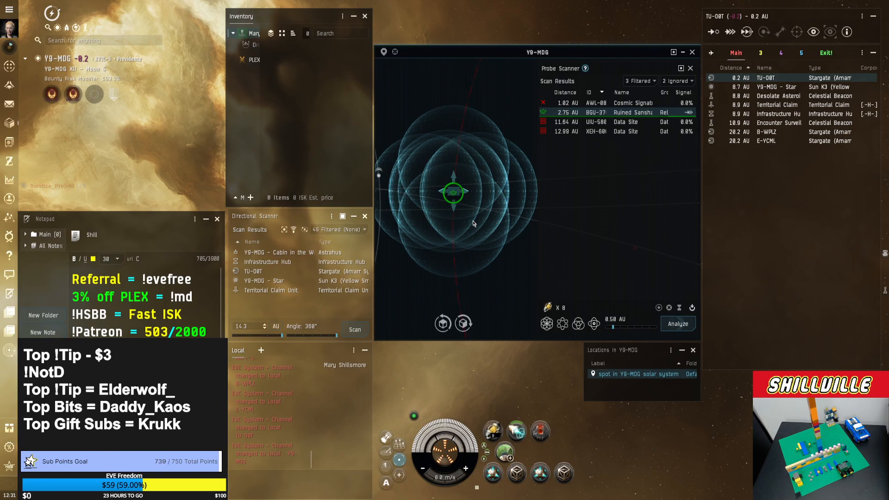
pyautogui.moveTo(620, 103)
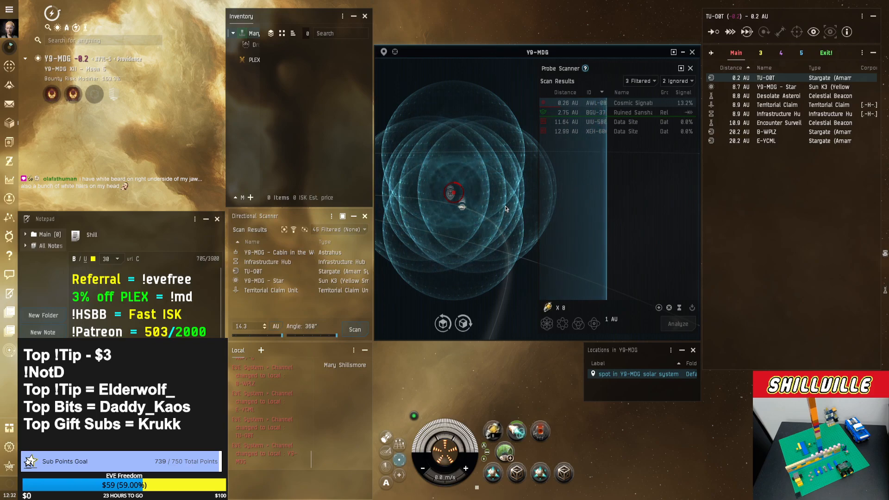
pyautogui.moveTo(619, 108)
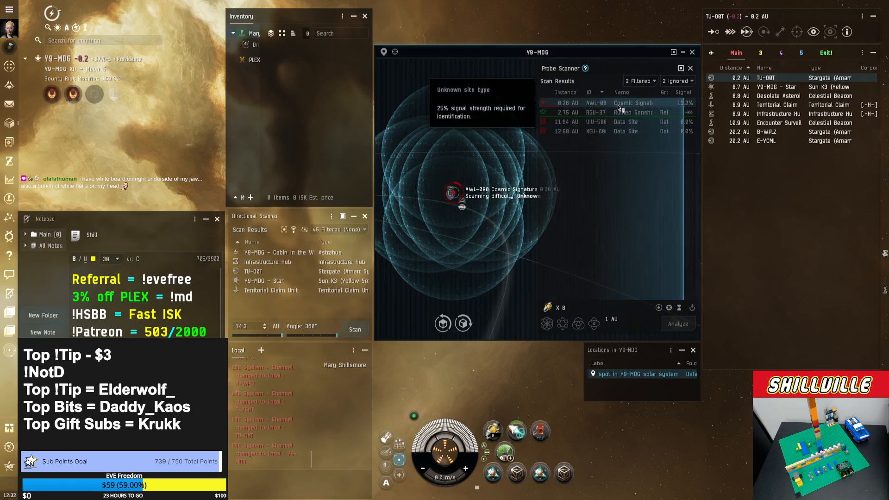
# Warp to within range of the Ruined Sansha relic site from the scanner results.
pyautogui.rightClick(629, 112)
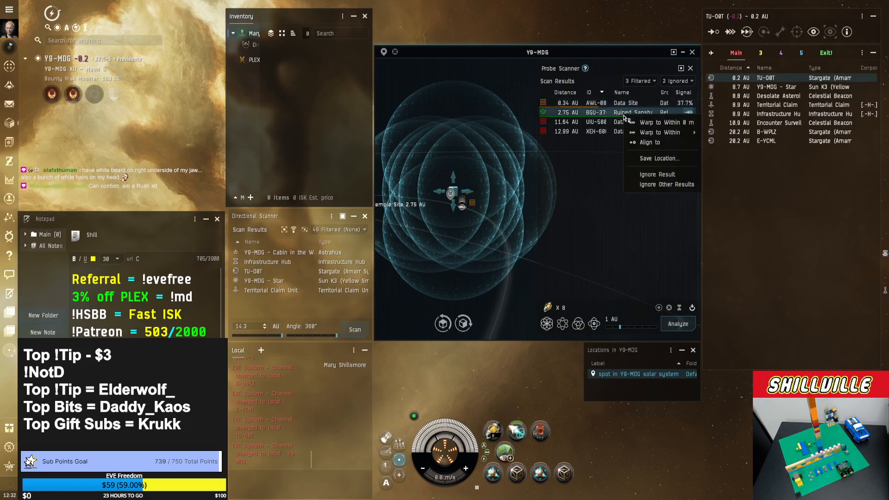
pyautogui.click(658, 121)
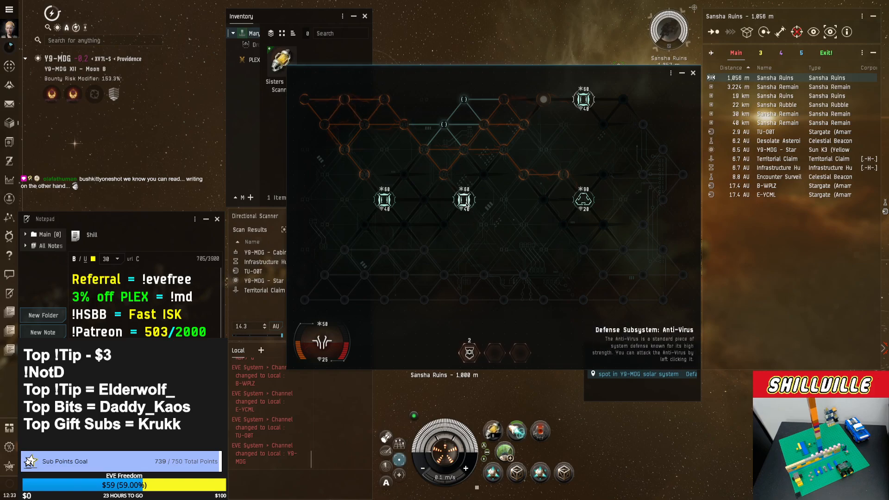
# Reveal nodes across the hacking grid and destroy the System Core of Sansha Ruins.
pyautogui.click(464, 198)
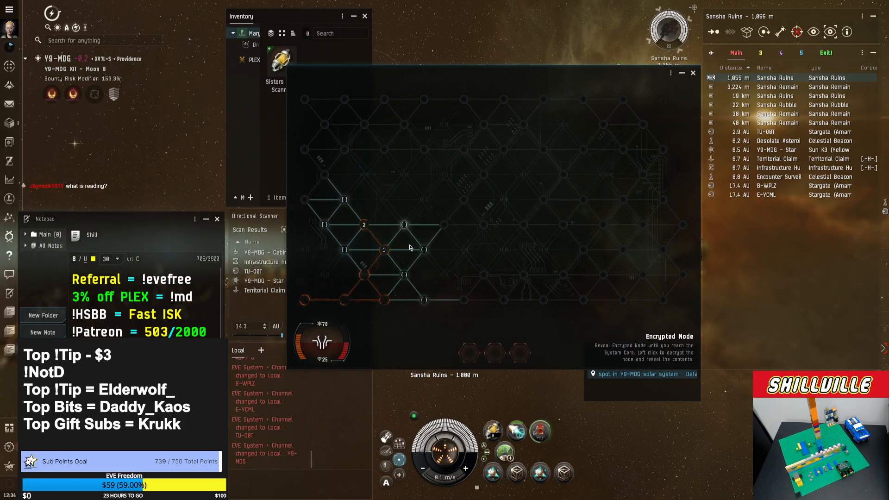
pyautogui.click(424, 250)
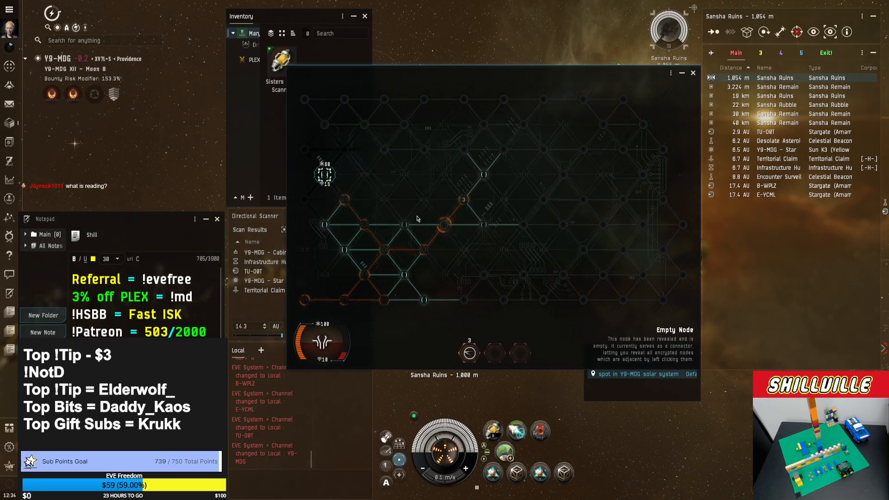
pyautogui.click(503, 150)
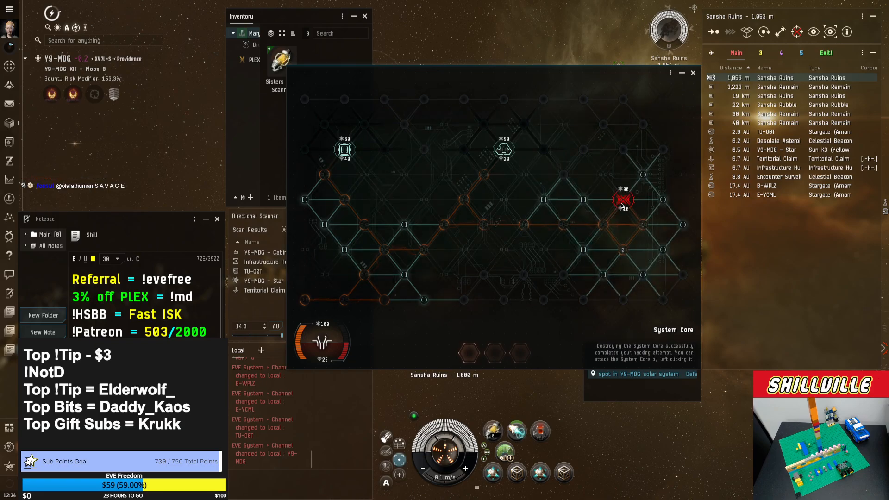
pyautogui.click(623, 200)
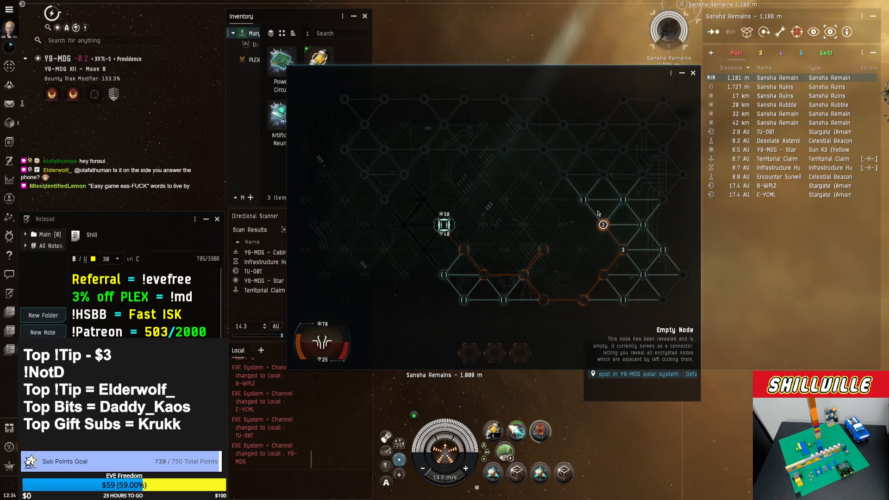
# Uncover nodes through the Sansha Remains hacking grid toward its System Core.
pyautogui.click(603, 224)
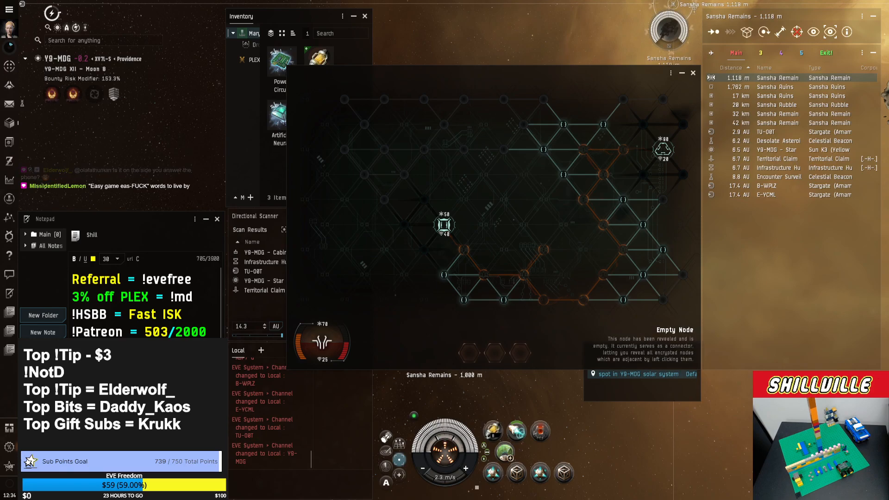
pyautogui.click(501, 150)
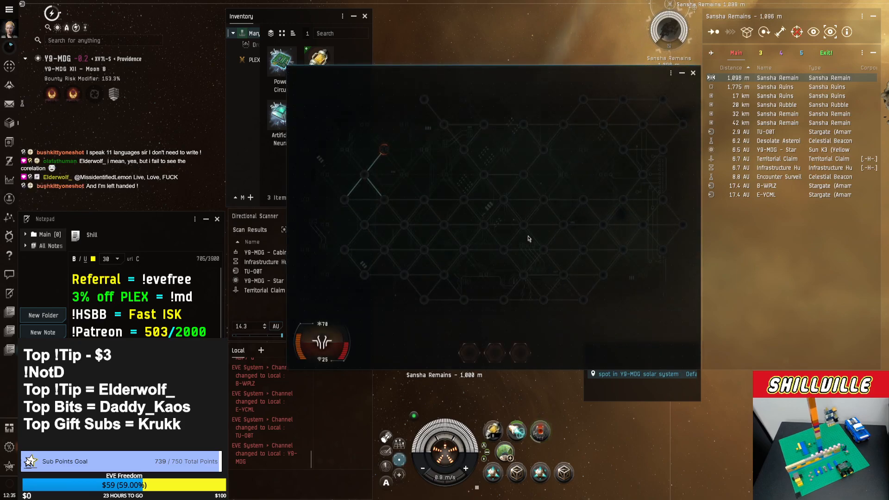
pyautogui.moveTo(599, 204)
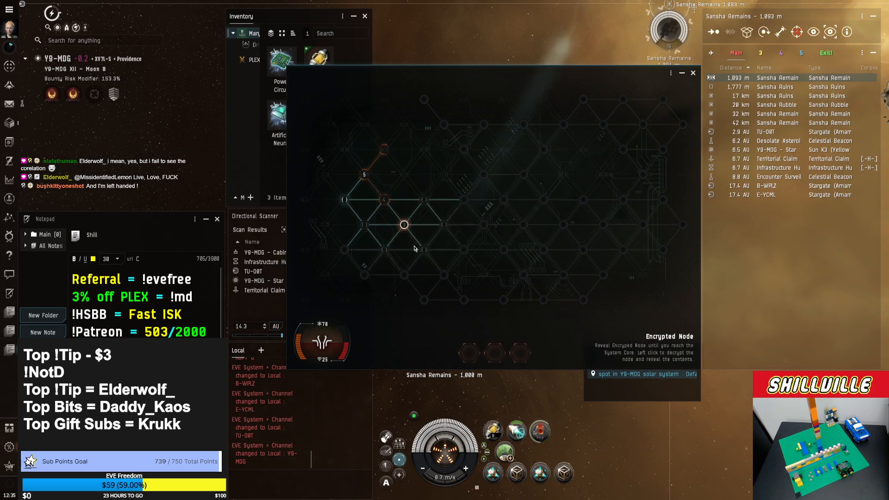
pyautogui.click(404, 224)
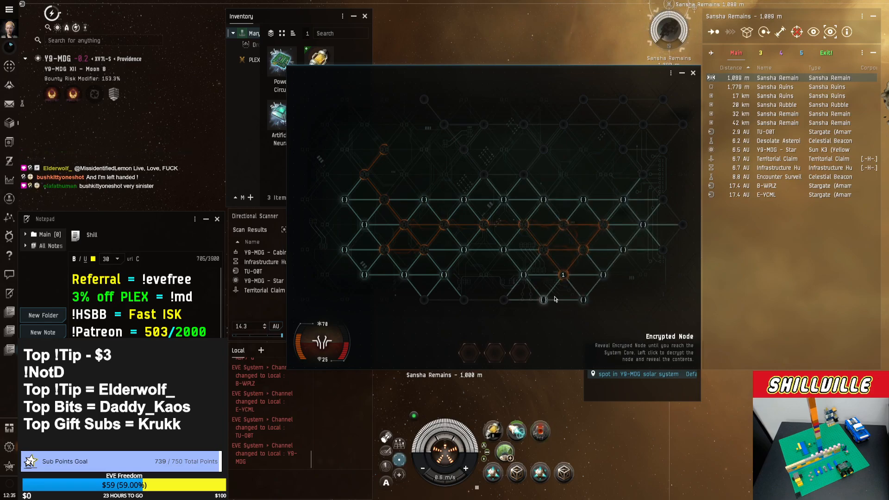
pyautogui.click(642, 224)
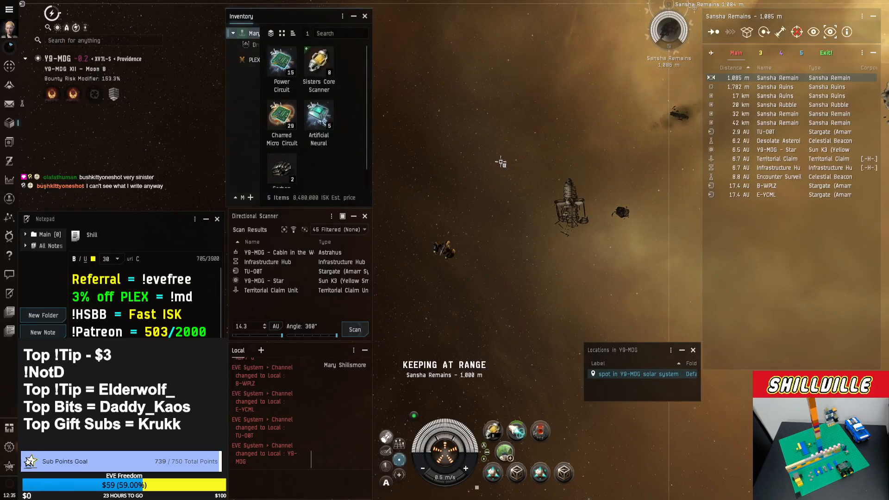
# Approach the next Sansha Ruins container and start the Relic Analyzer hack on it.
pyautogui.click(777, 95)
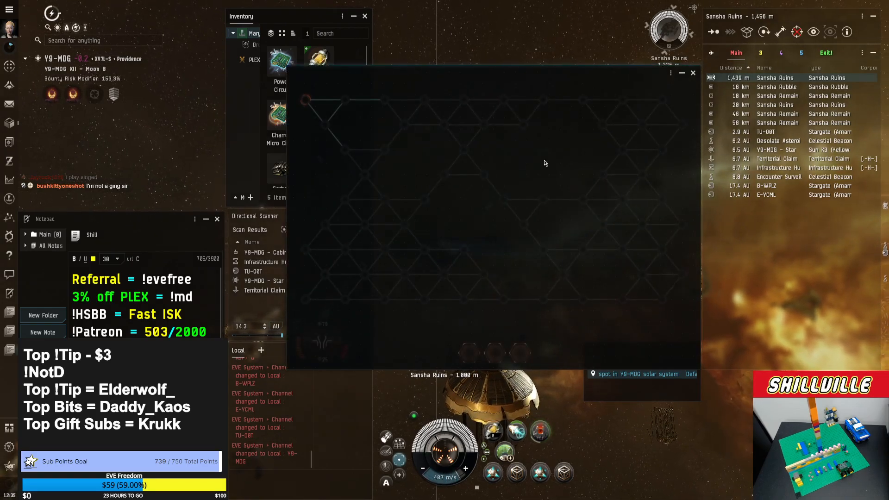
# Reveal the first grid node and attack the exposed Restoration Node with the virus.
pyautogui.click(345, 150)
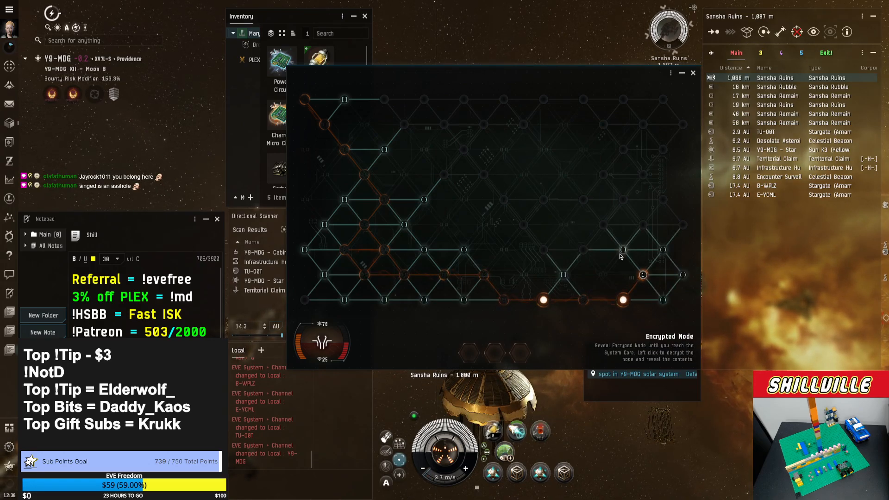
pyautogui.moveTo(623, 249)
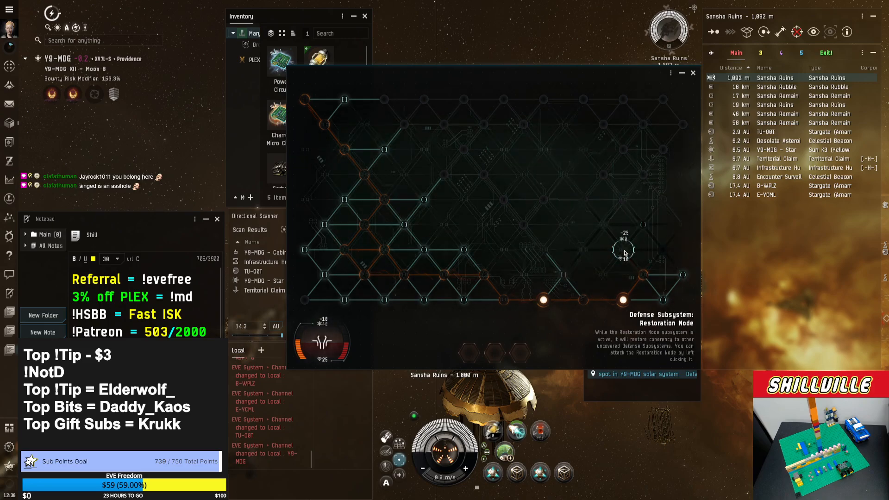
pyautogui.click(662, 249)
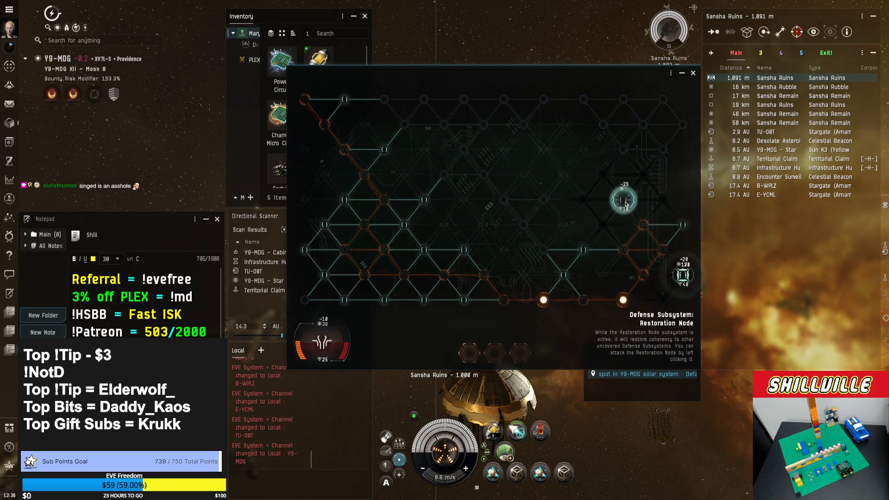
pyautogui.moveTo(604, 225)
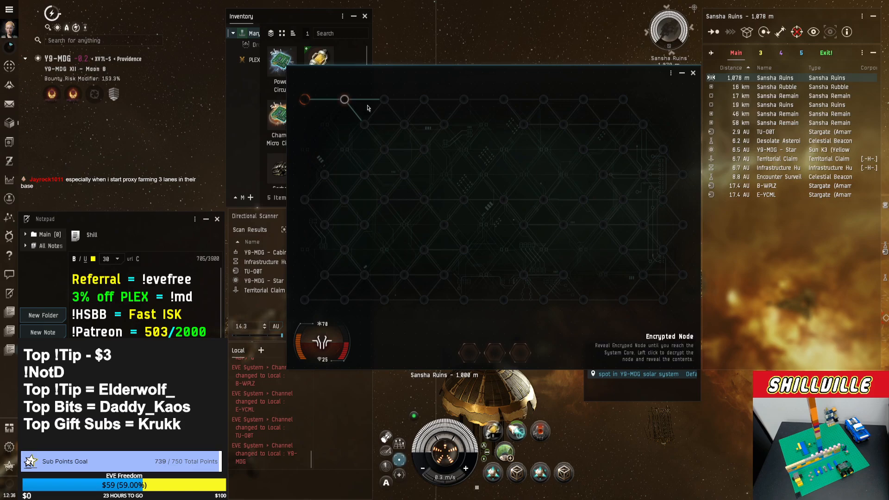
# Reveal adjacent encrypted nodes across the Sansha Ruins grid, uncovering a Virus Suppressor along the way.
pyautogui.click(385, 99)
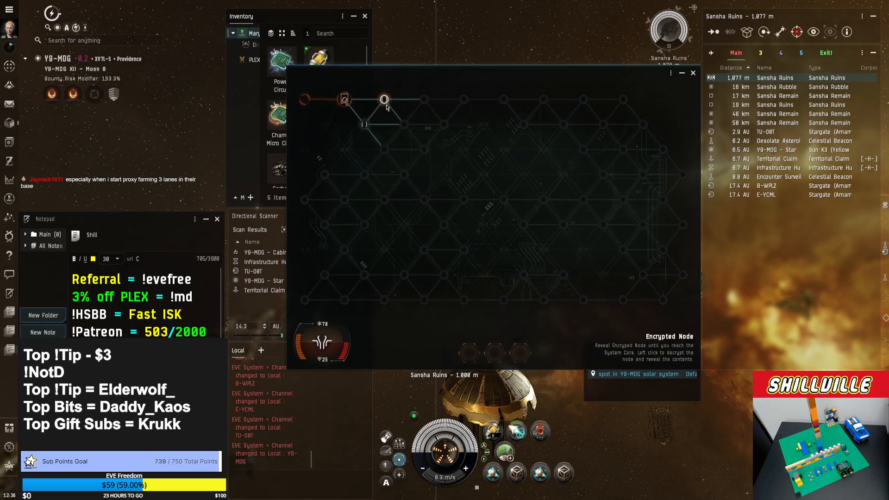
pyautogui.click(384, 99)
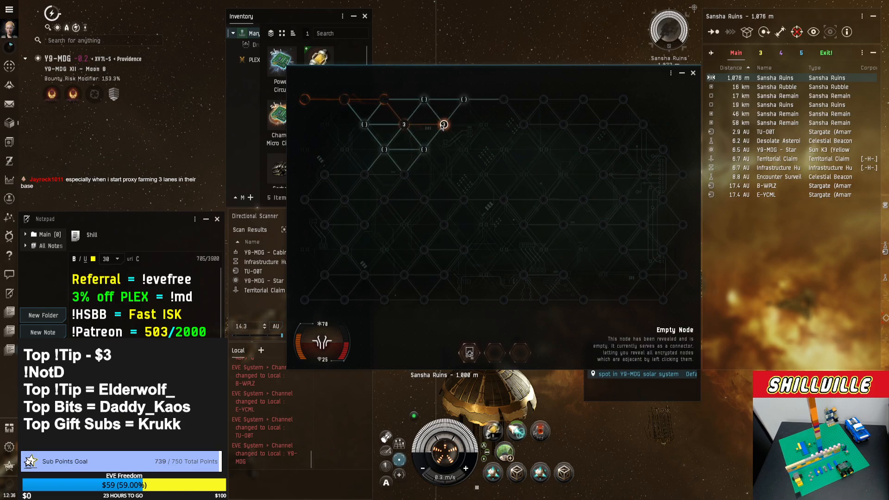
pyautogui.click(444, 124)
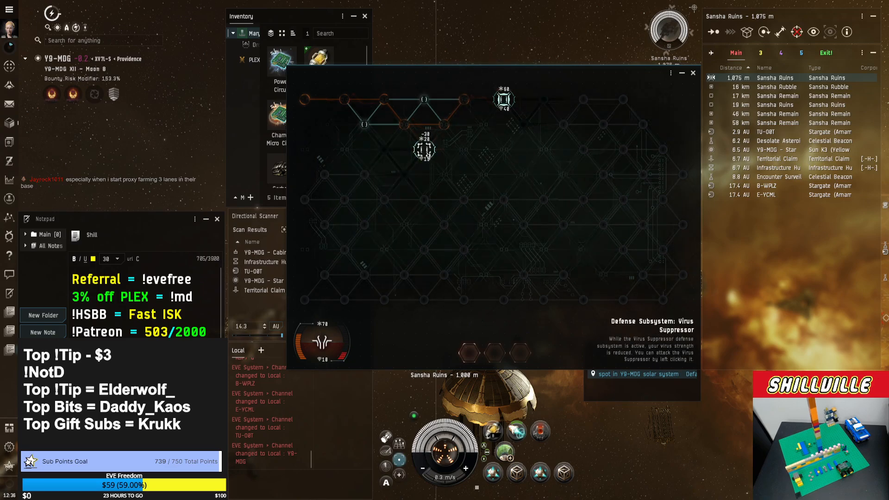
pyautogui.click(424, 200)
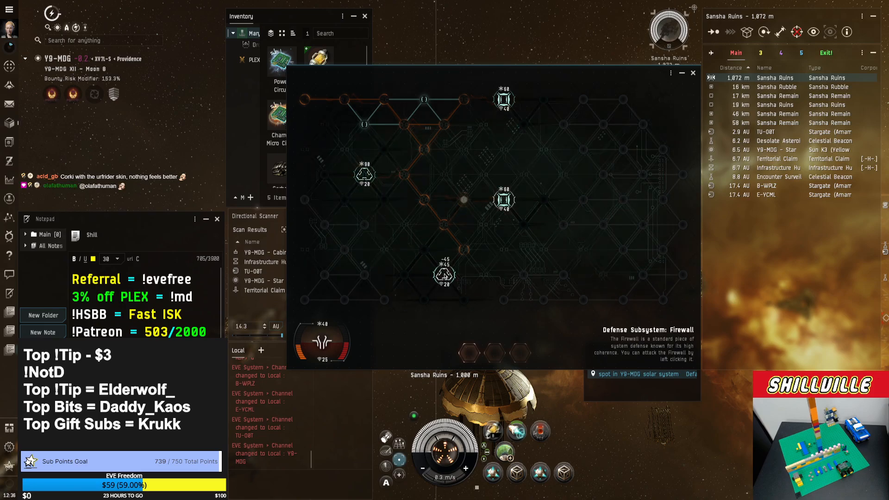
pyautogui.click(443, 275)
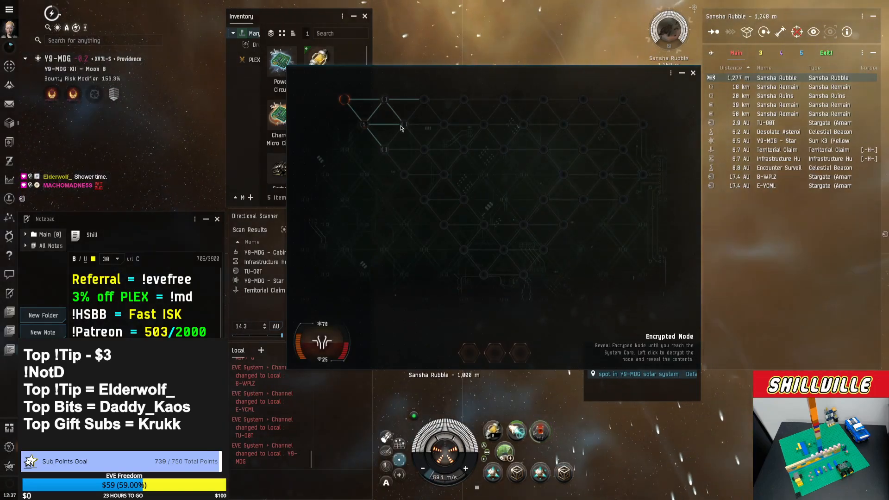
# Reveal a path across the Sansha Rubble grid and destroy the System Core to open the container.
pyautogui.click(383, 100)
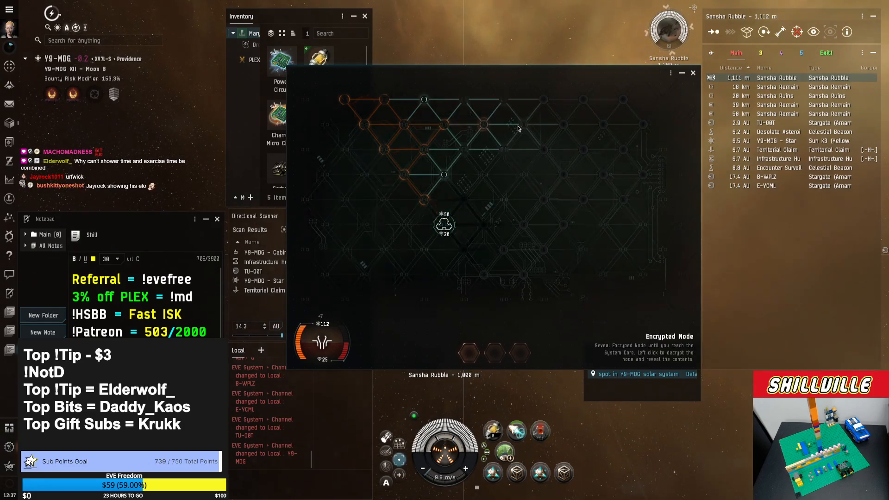
pyautogui.click(584, 150)
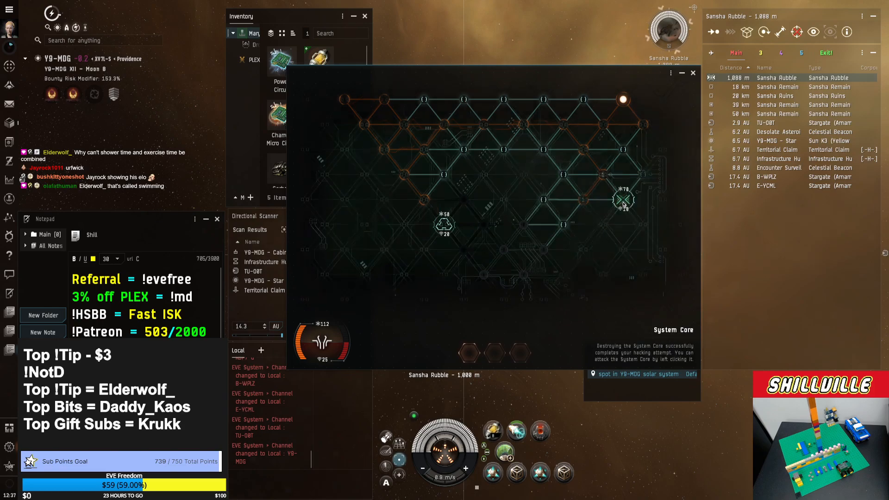
pyautogui.click(623, 199)
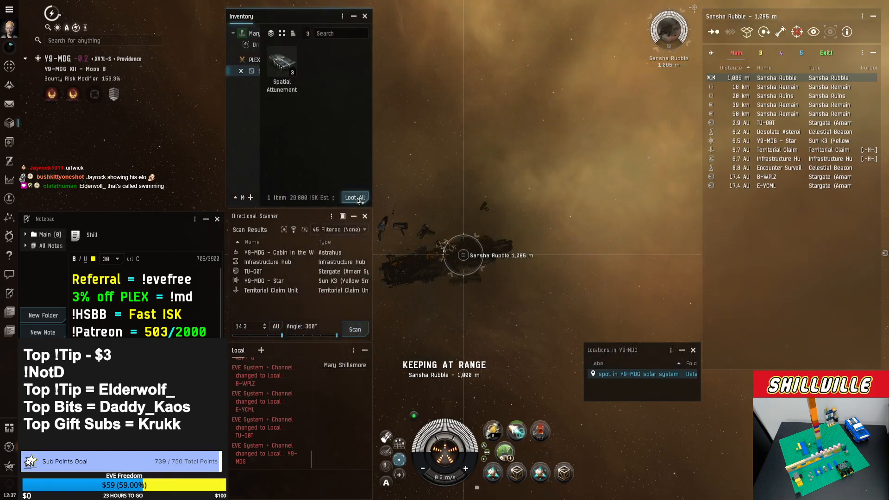
# Loot All the Spatial Attunement units into cargo and approach Sansha Remains to hack it.
pyautogui.click(353, 197)
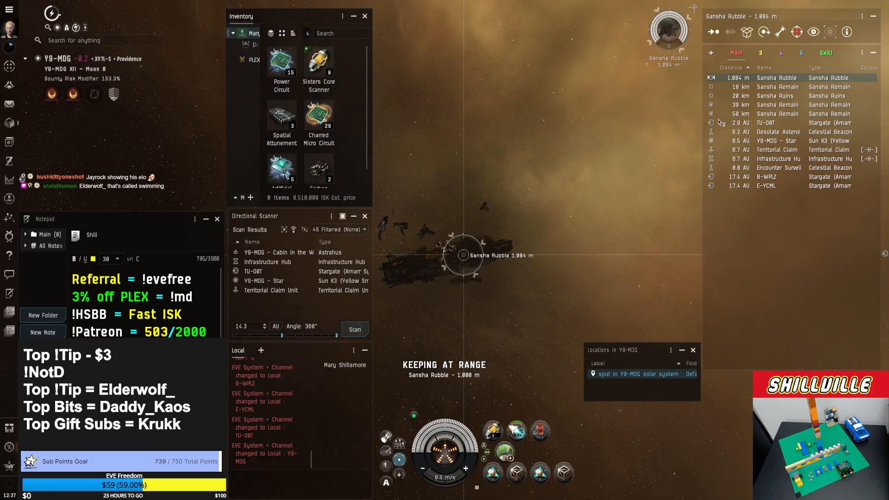
pyautogui.click(777, 104)
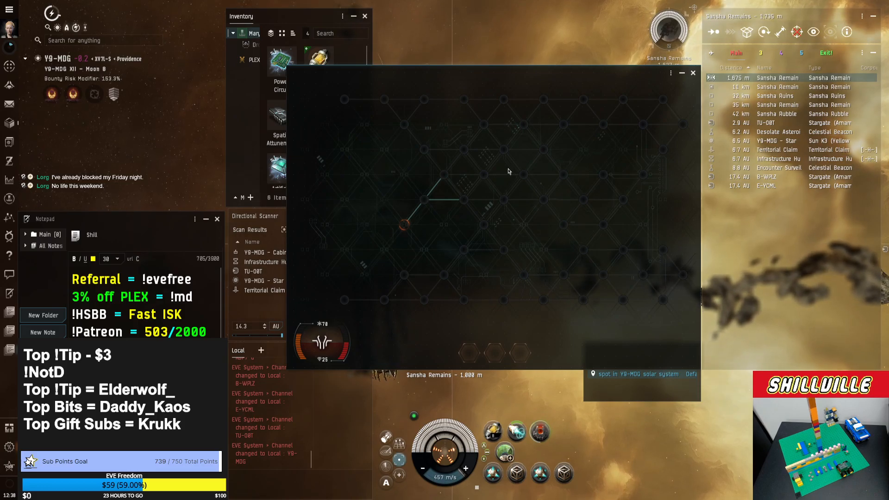
# Reveal encrypted nodes spreading across the Sansha Remains grid among its defensive subsystems.
pyautogui.click(483, 174)
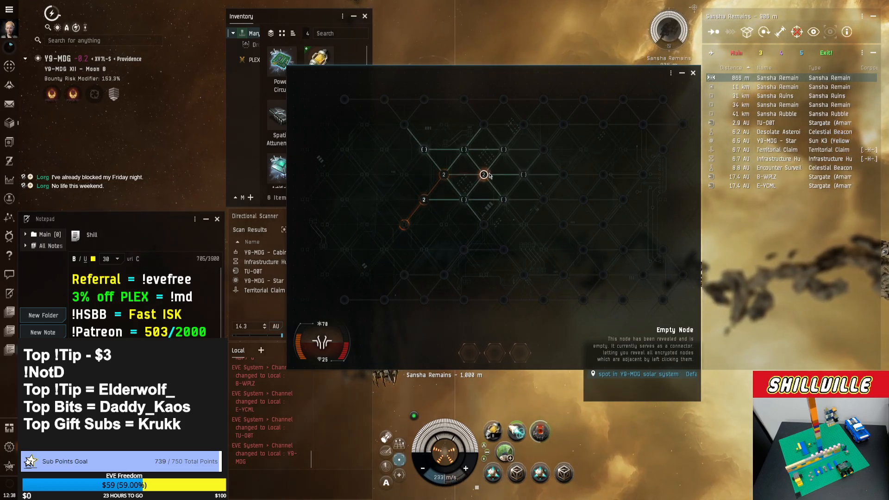
pyautogui.click(483, 174)
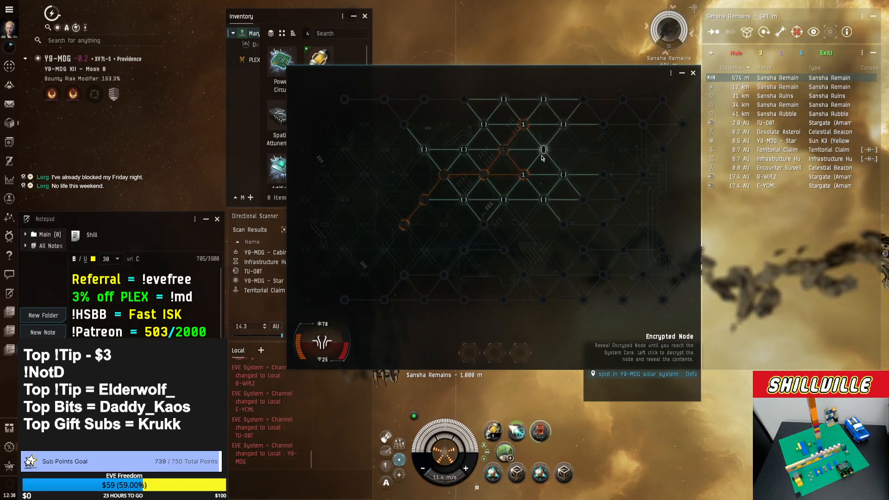
pyautogui.click(542, 149)
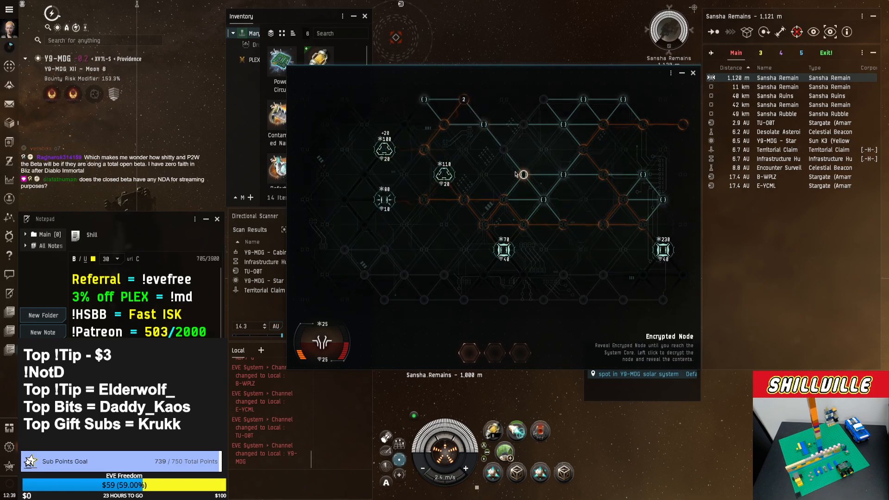
pyautogui.click(521, 174)
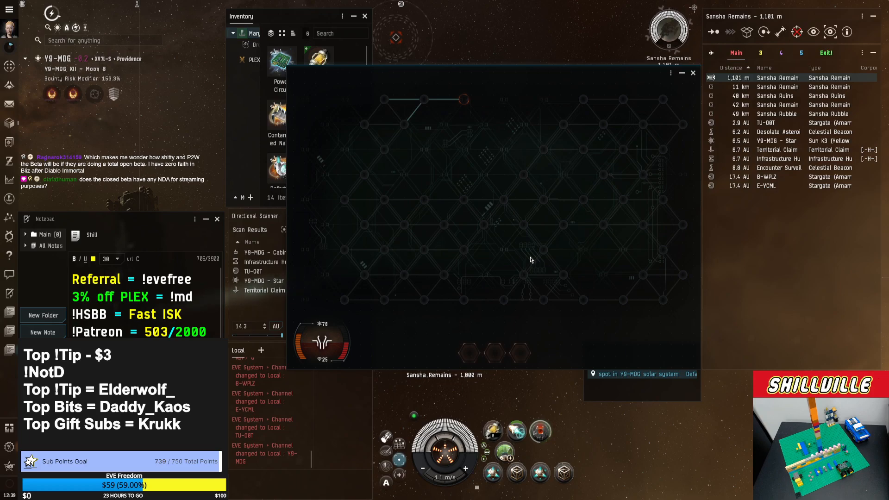
pyautogui.moveTo(466, 284)
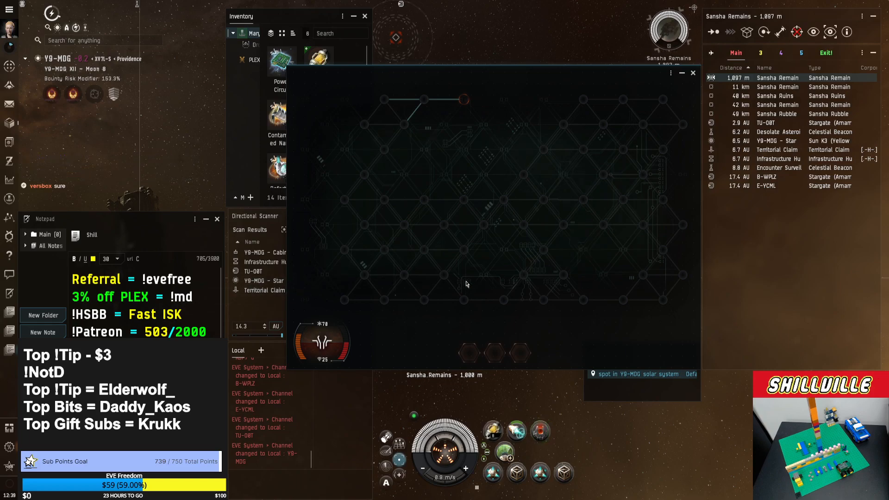
pyautogui.moveTo(388, 209)
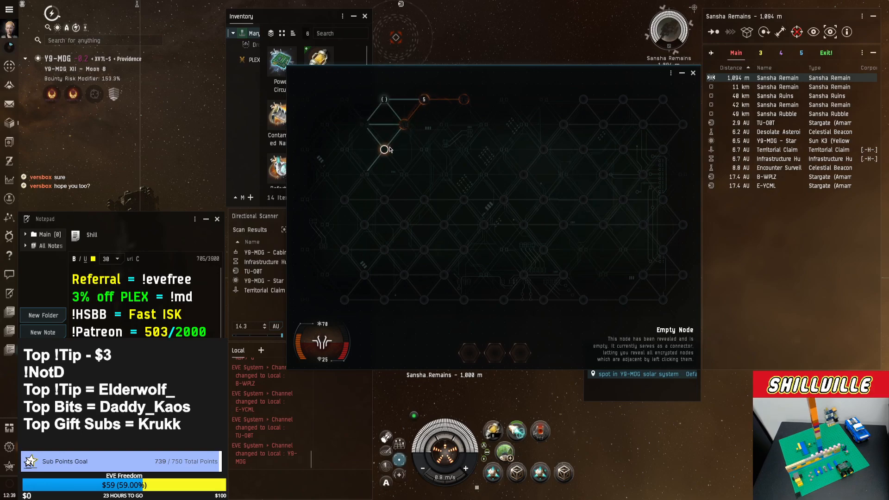
# Reveal a path of nodes toward the System Core and destroy it, opening seven loot stacks worth about 2.71 million ISK.
pyautogui.click(383, 149)
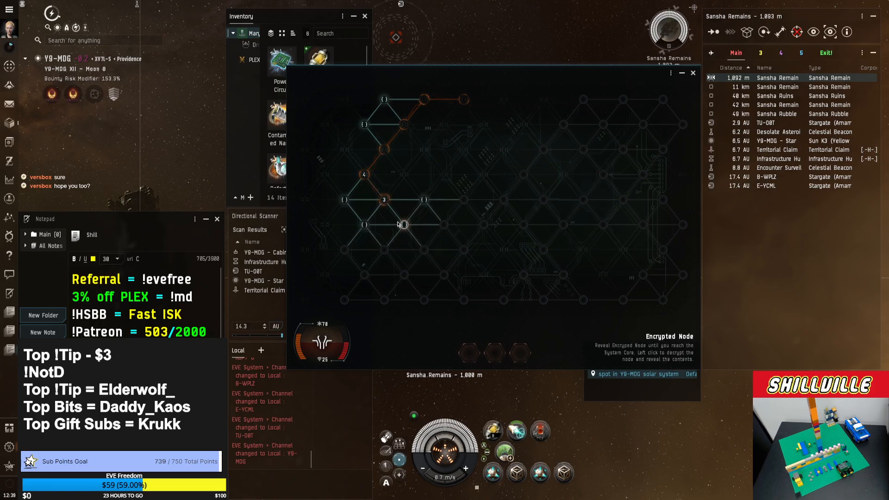
pyautogui.click(402, 224)
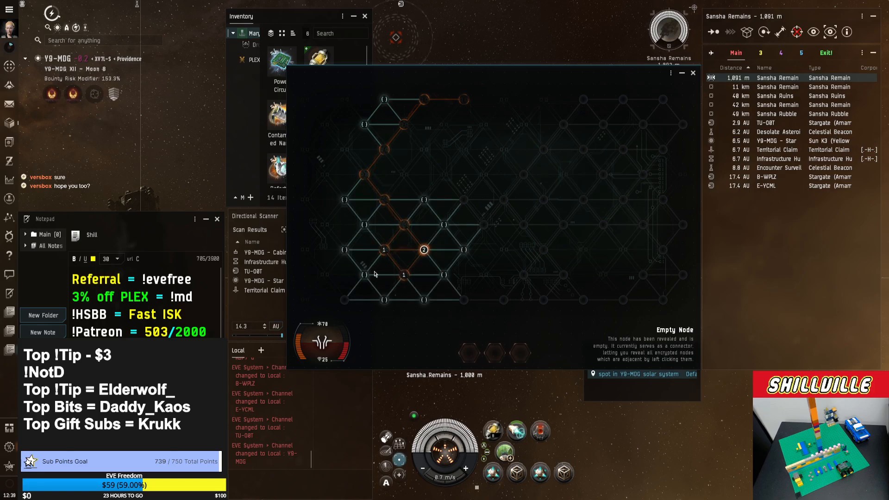
pyautogui.click(362, 275)
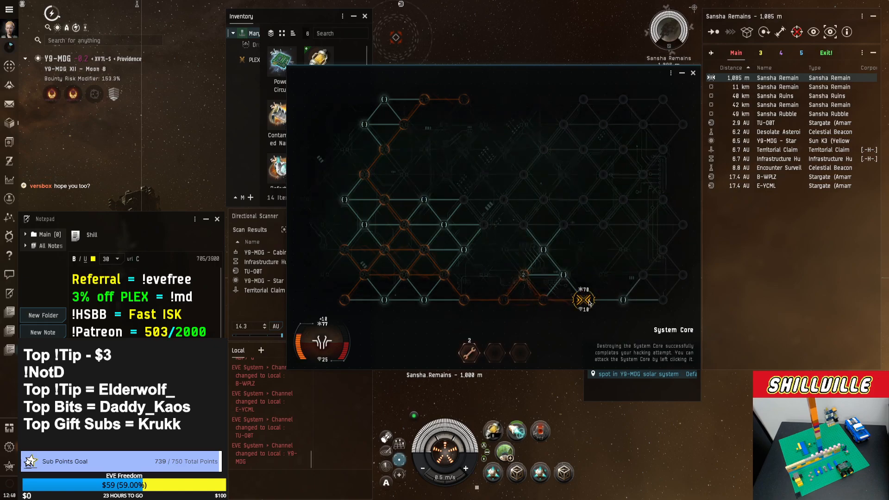
pyautogui.click(584, 299)
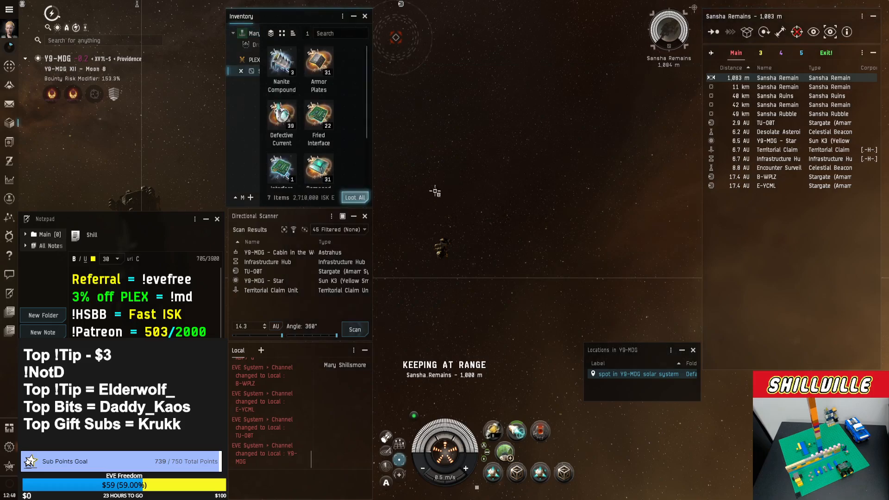
# Loot All from the relic container, then warp to and jump through the B-WPLZ stargate out of Y9-MOG.
pyautogui.click(355, 197)
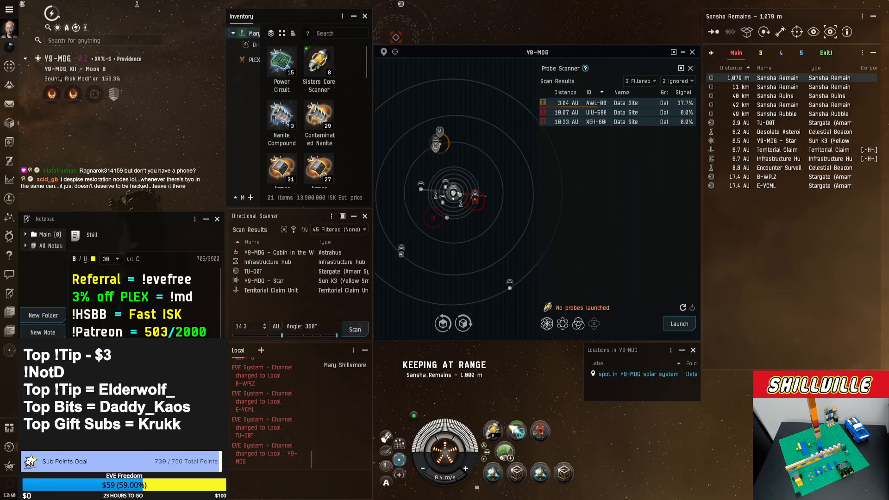
pyautogui.moveTo(400, 251)
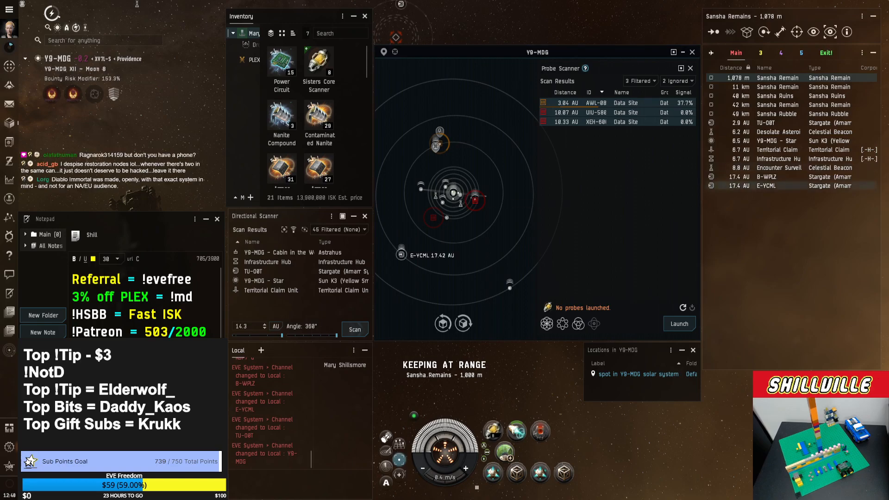
pyautogui.click(767, 176)
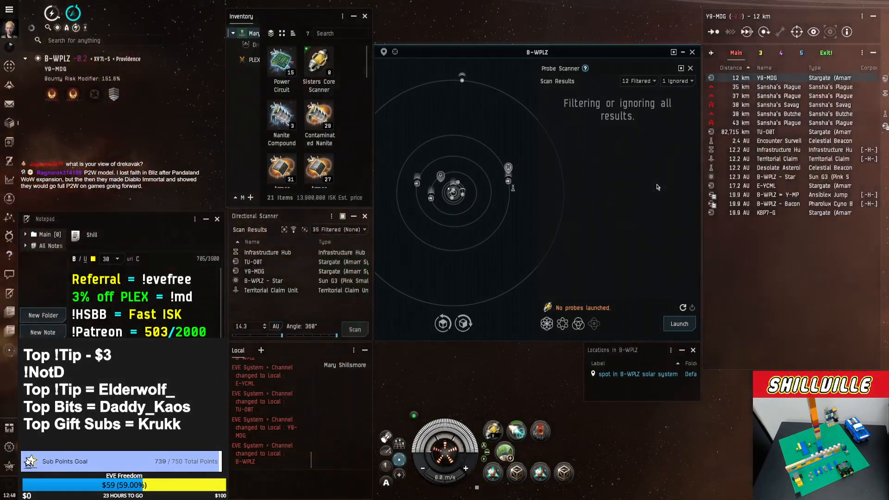
pyautogui.moveTo(453, 193)
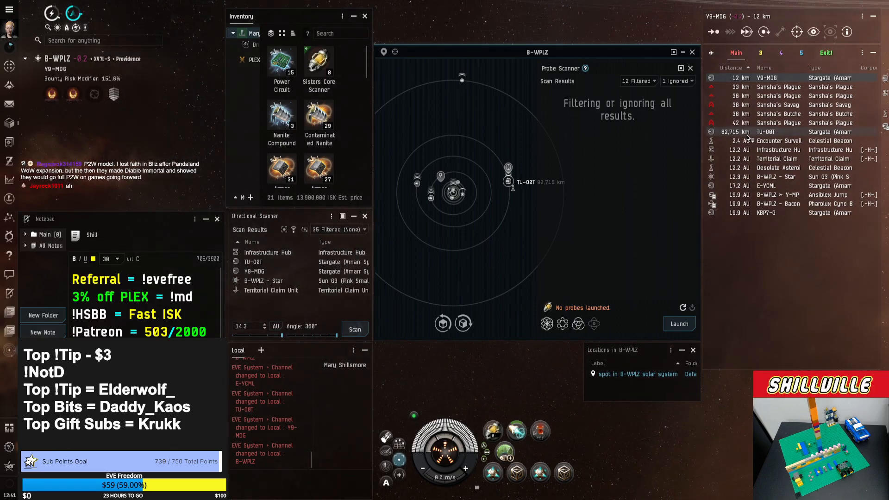
# Warp to and jump through the KBP7-G stargate into XHQ-7V, where only a wormhole signature appears.
pyautogui.click(778, 213)
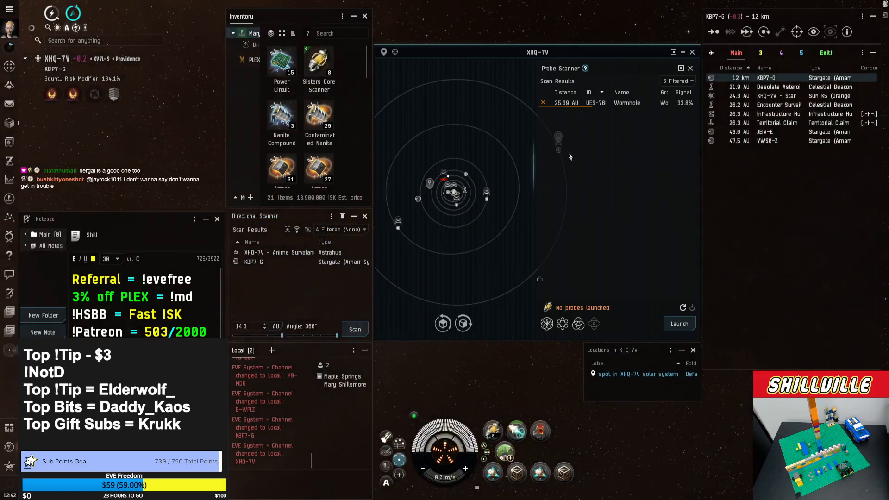
# Jump through the JEIV-E and O-YSJQ stargates, arriving in a system with no scannable sites.
pyautogui.click(765, 132)
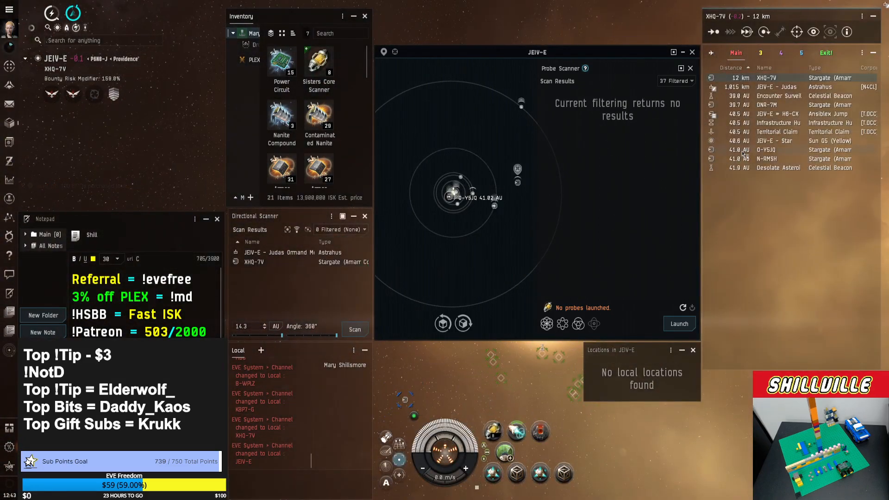
pyautogui.click(782, 150)
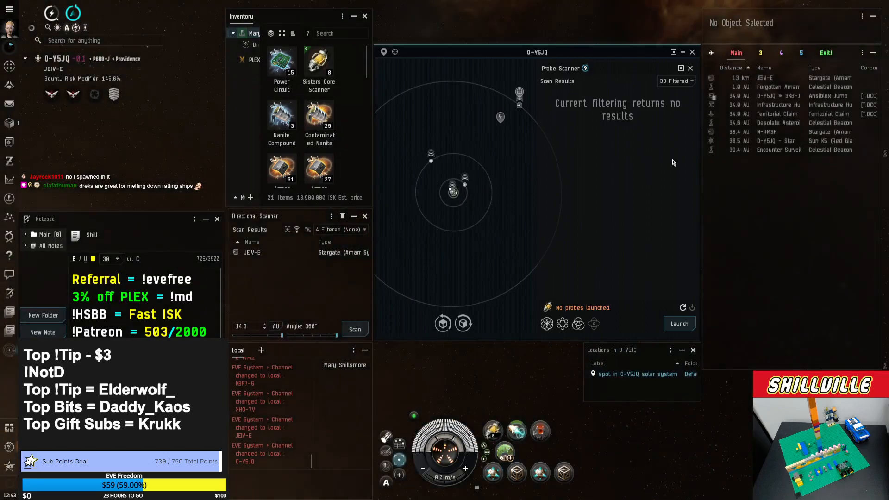
# Select the N-RMSH stargate in the Overview and jump through into N-RMSH.
pyautogui.click(766, 78)
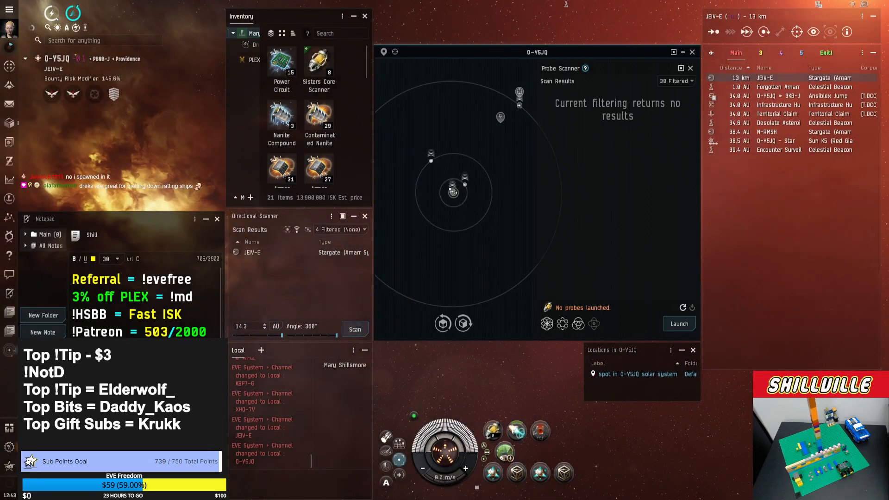
pyautogui.click(779, 131)
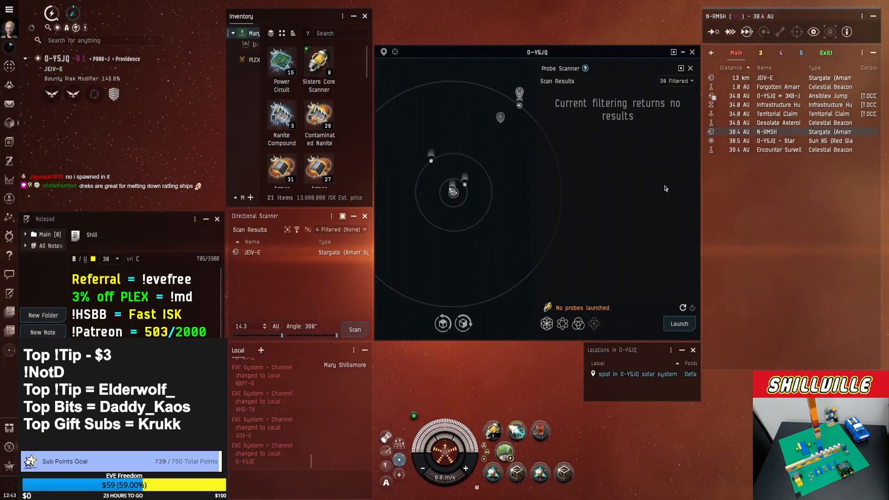
pyautogui.click(767, 131)
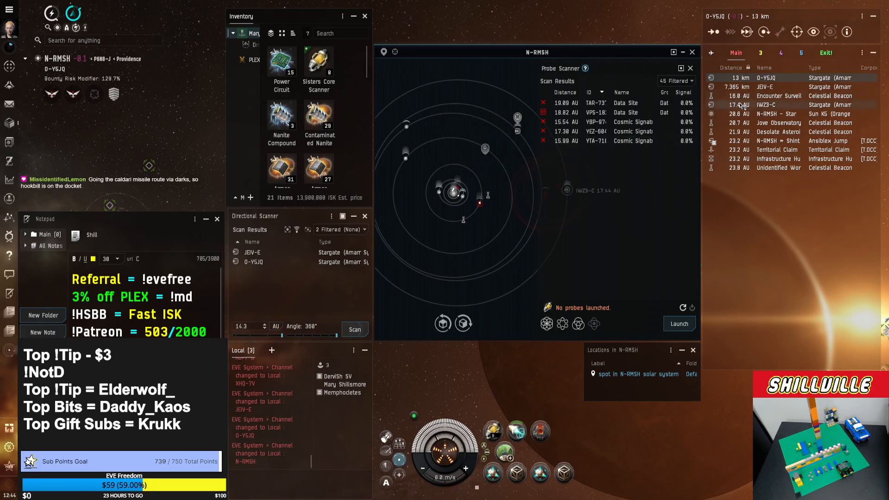
# Jump through the K1Y-5H stargate, then take the DNR-7M stargate into DNR-7M.
pyautogui.click(782, 105)
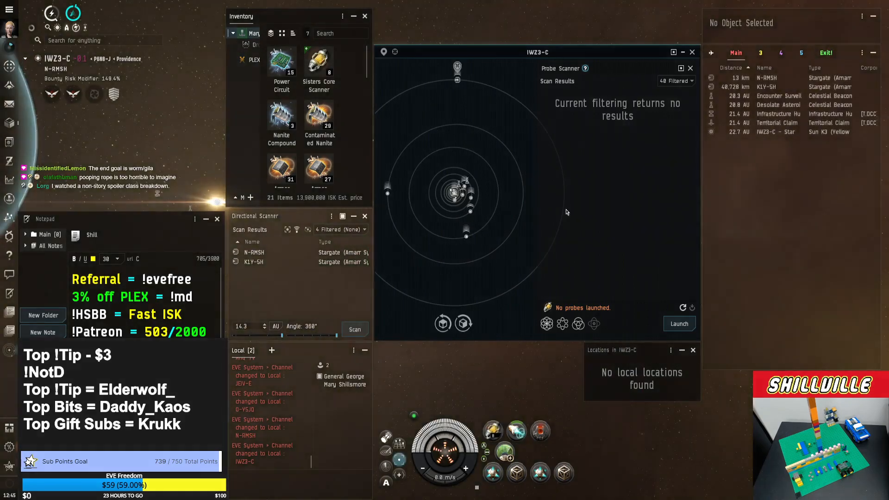
pyautogui.click(768, 87)
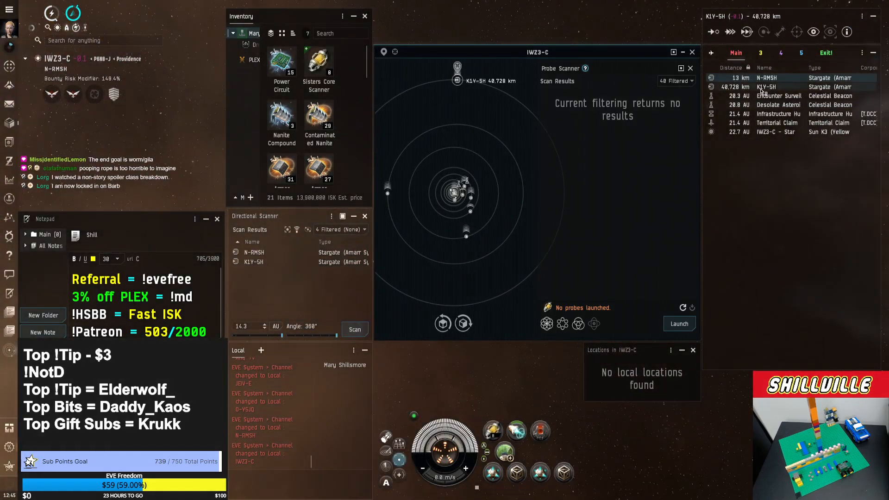
pyautogui.click(766, 87)
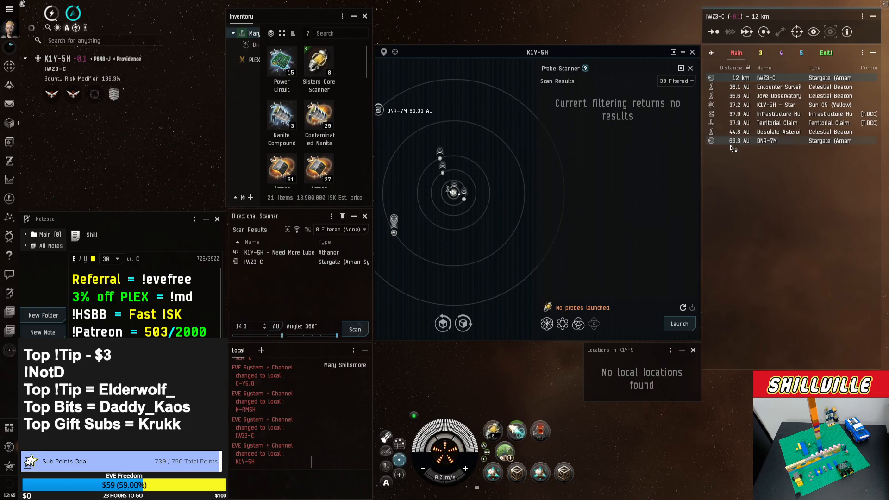
pyautogui.click(782, 140)
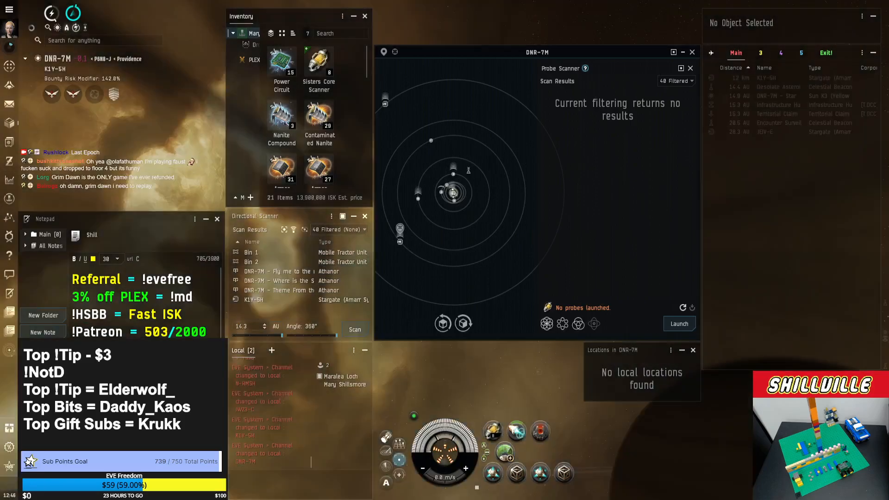
# Select the JEIV-E stargate and jump from DNR-7M into JEIV-E.
pyautogui.click(765, 78)
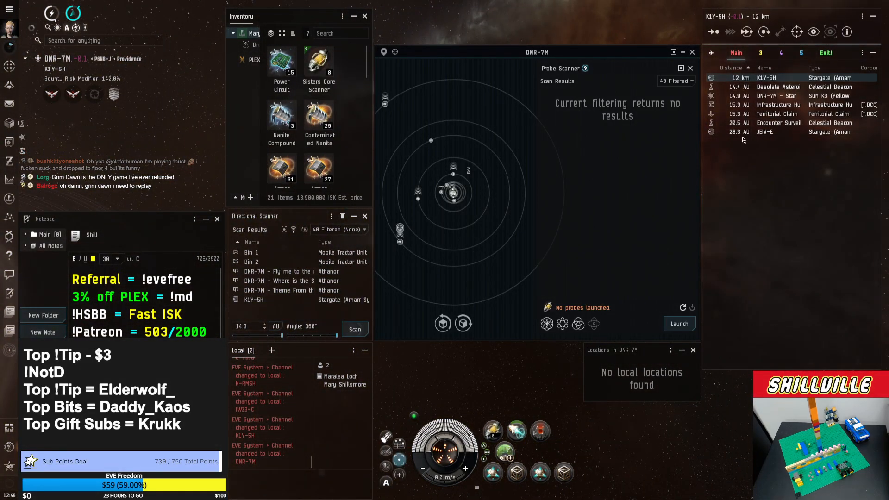
pyautogui.click(764, 131)
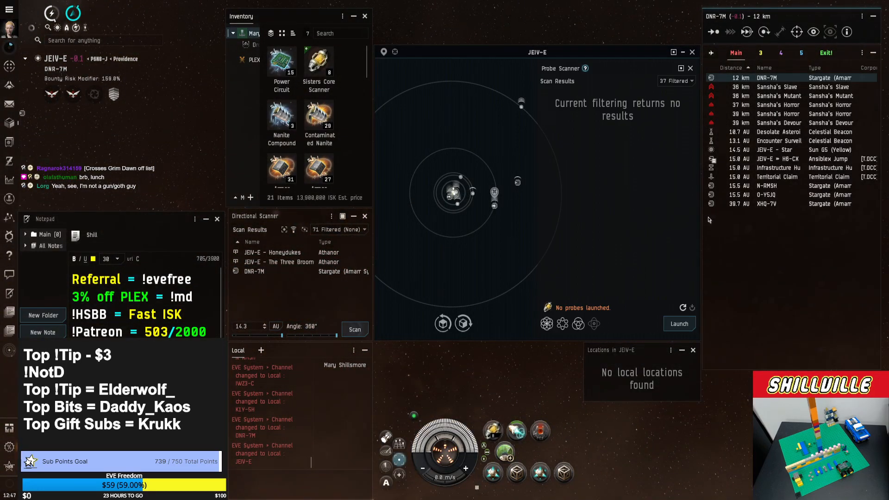
# Select the XHQ-TV stargate and jump through toward YWS8-Z.
pyautogui.click(766, 204)
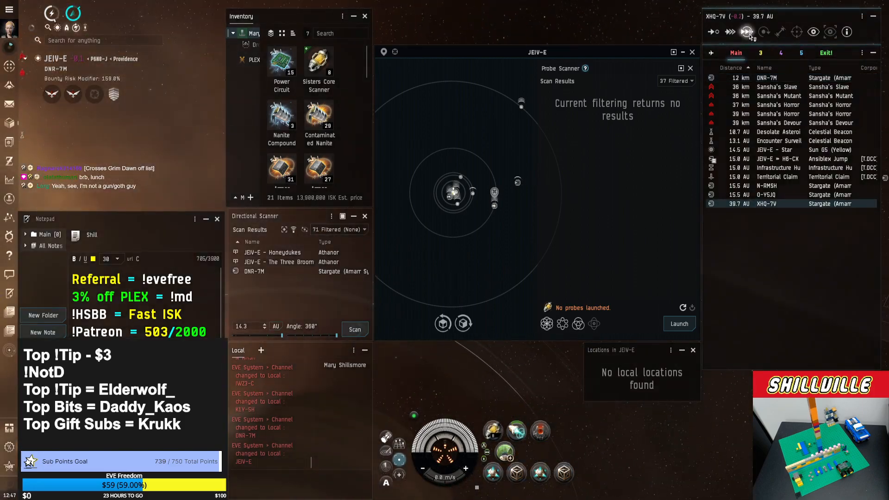
pyautogui.click(746, 31)
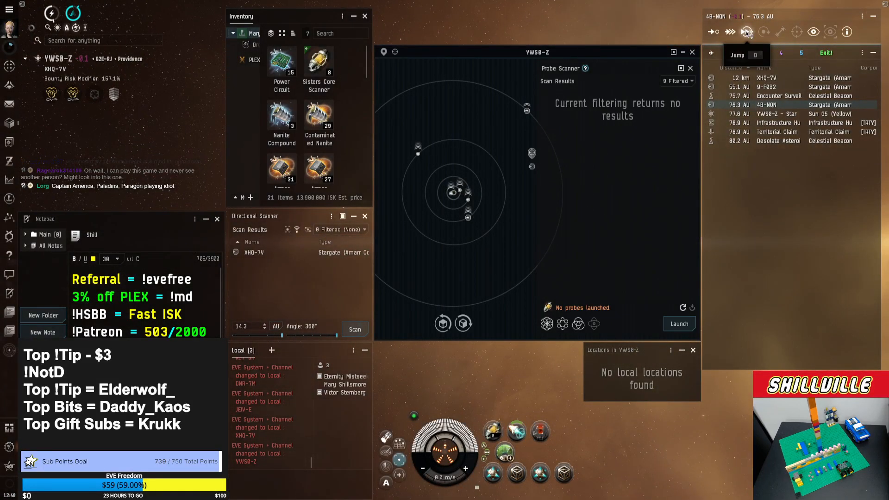
# Jump onward from YWS8-Z into 9-F0B2 and check the single scanned signature.
pyautogui.click(736, 52)
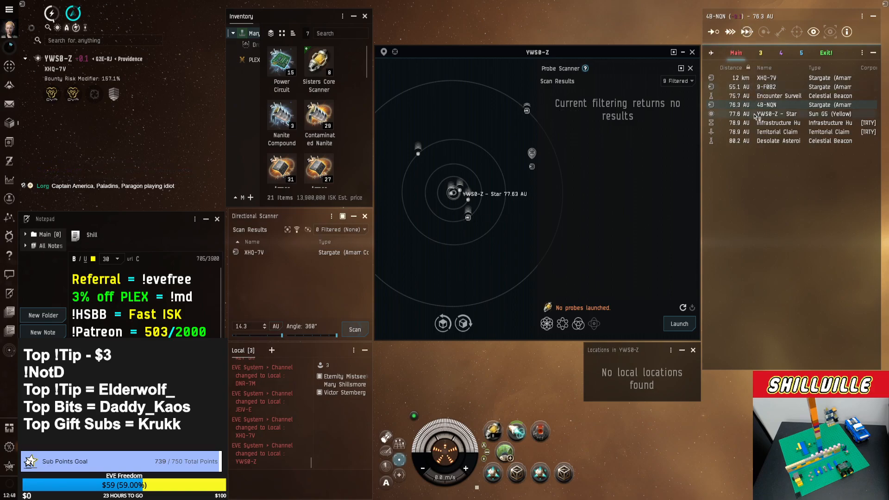
pyautogui.click(765, 87)
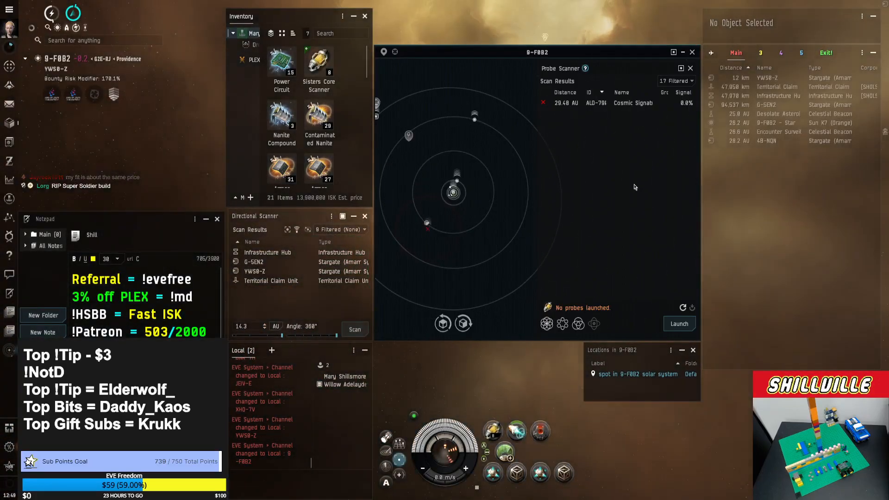
# Mark the lone cosmic signature in 9-F0B2 as ignored in the probe scanner.
pyautogui.click(766, 78)
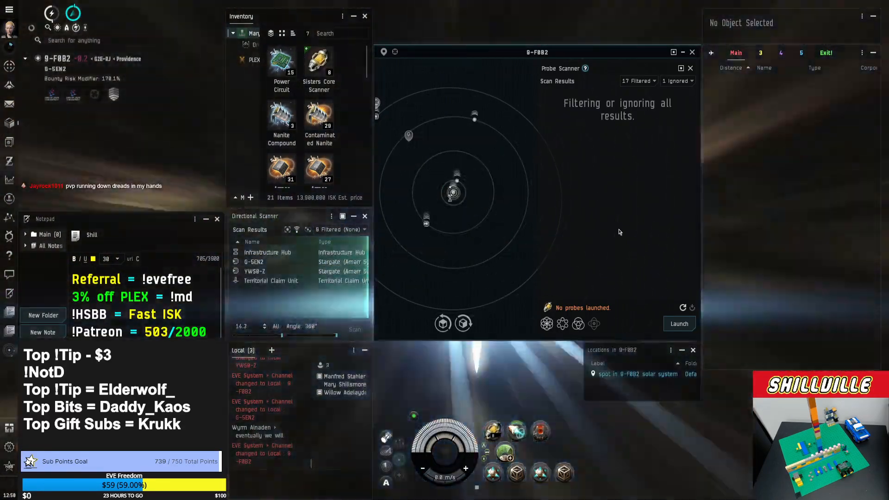
# Select the 48-NQN stargate and jump out of 9-F0B2 back toward YWS8-Z.
pyautogui.click(354, 329)
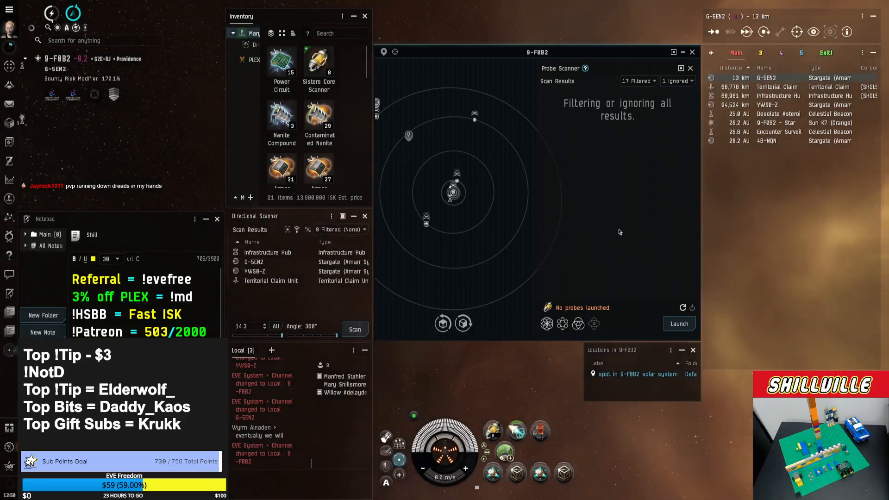
pyautogui.moveTo(768, 140)
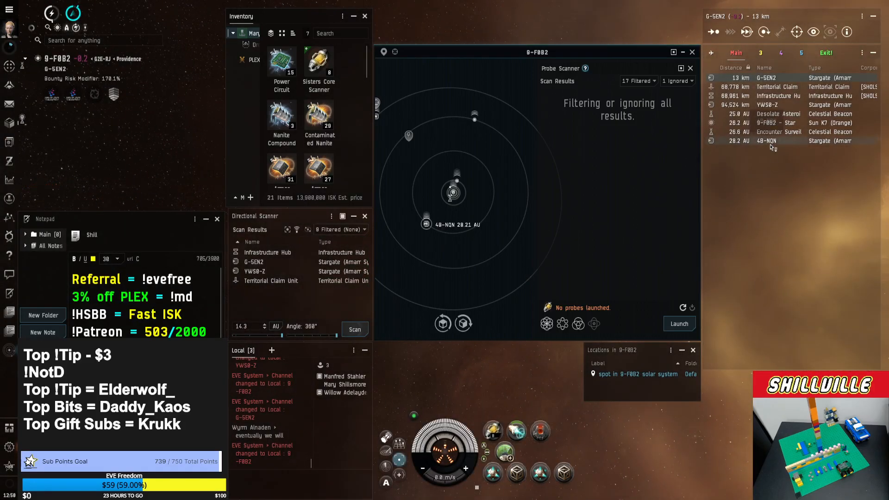
pyautogui.click(767, 140)
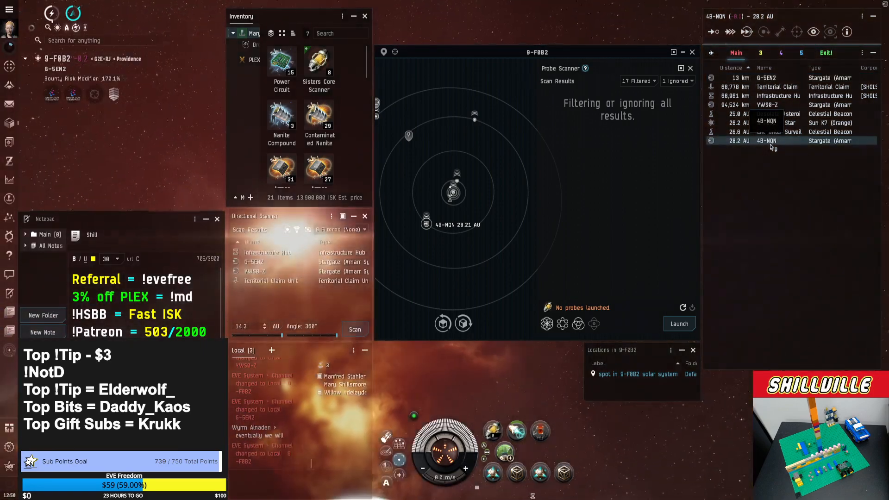
pyautogui.click(766, 105)
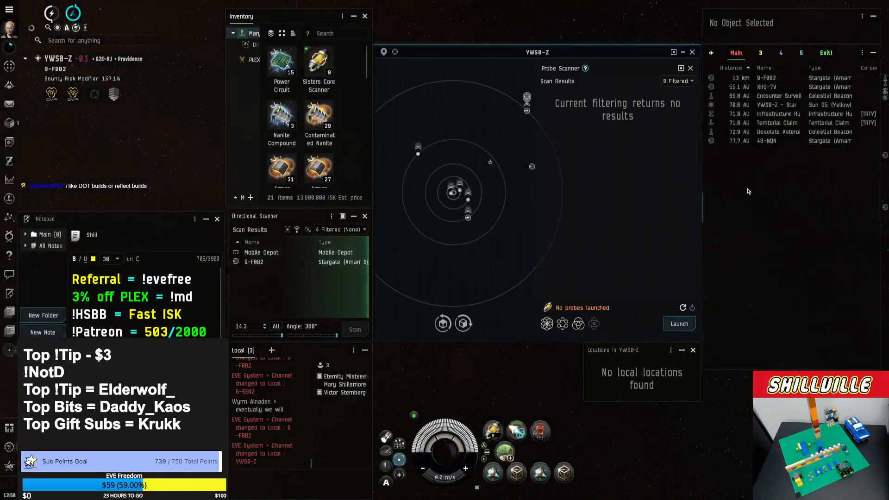
# Jump through the 48-NQN stargate, then select the stargate 52.1 AU away as next target.
pyautogui.click(777, 141)
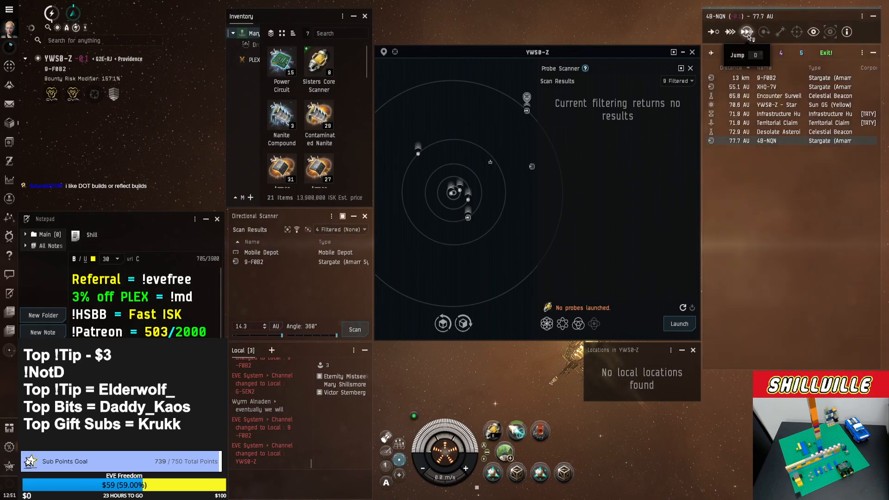
pyautogui.click(747, 32)
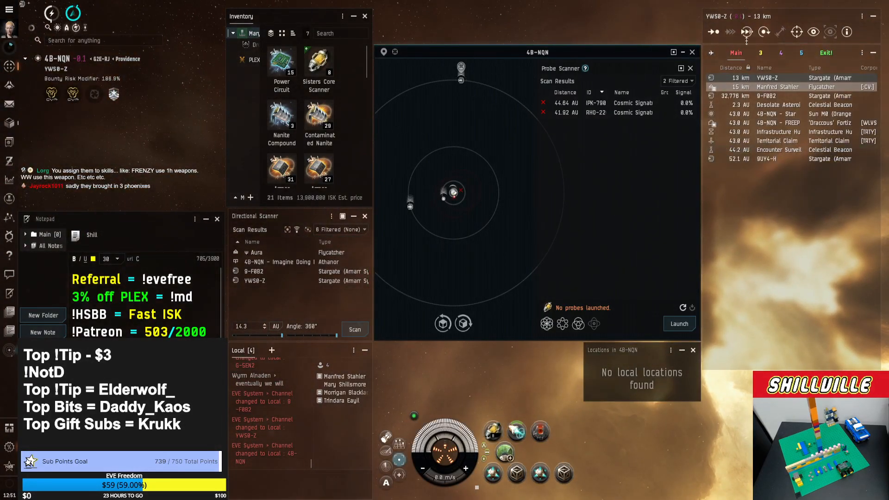
pyautogui.click(766, 158)
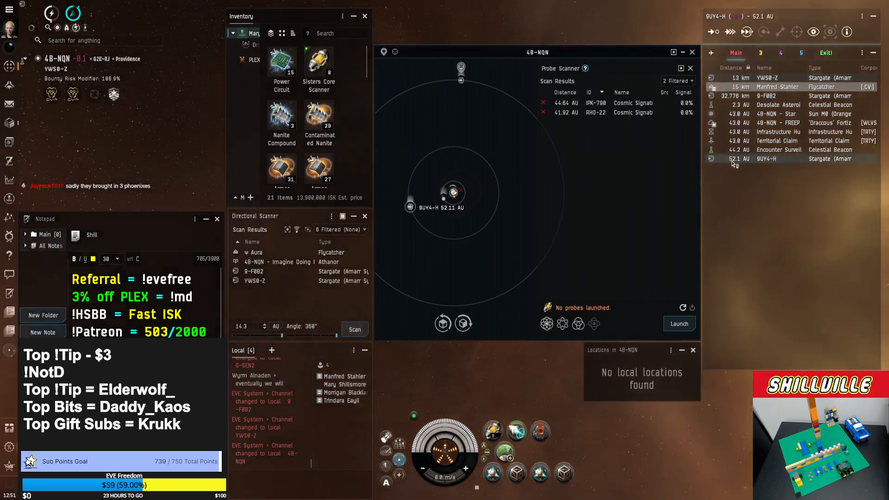